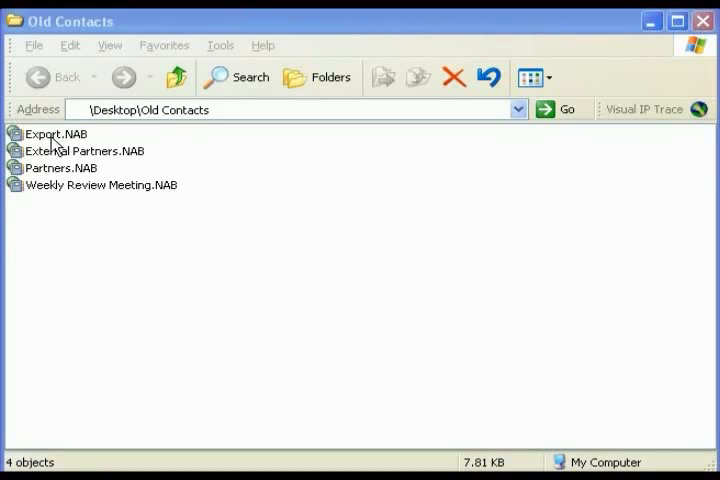
# Rename Export.NAB to Export.csv, confirming the extension-change warning
pyautogui.click(54, 132)
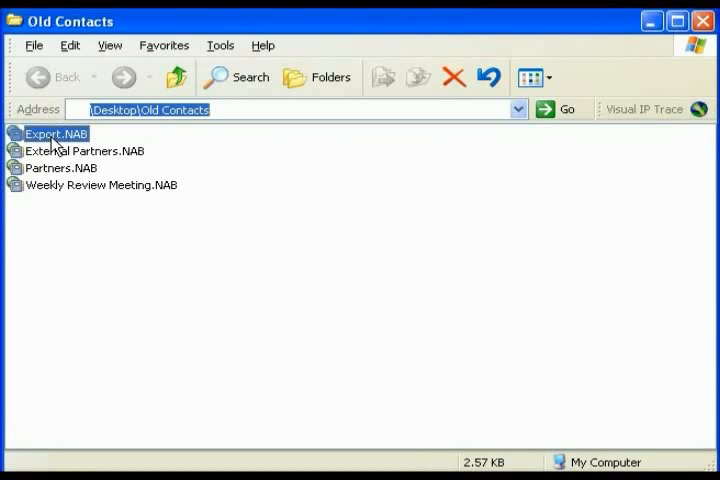
pyautogui.rightClick(50, 134)
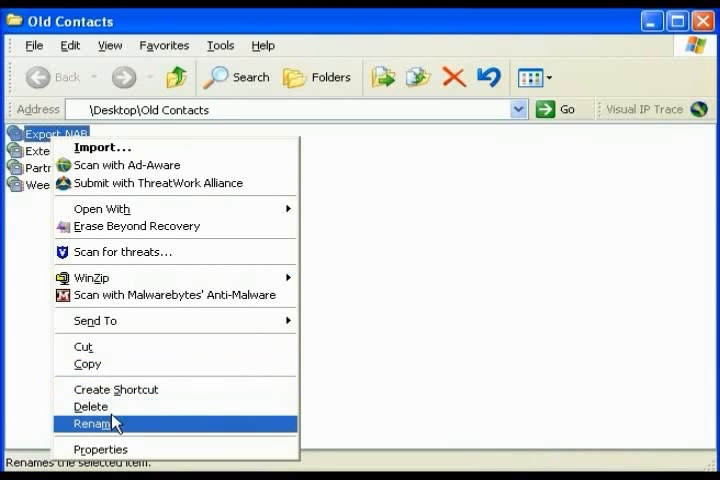
pyautogui.click(92, 424)
pyautogui.write('csv')
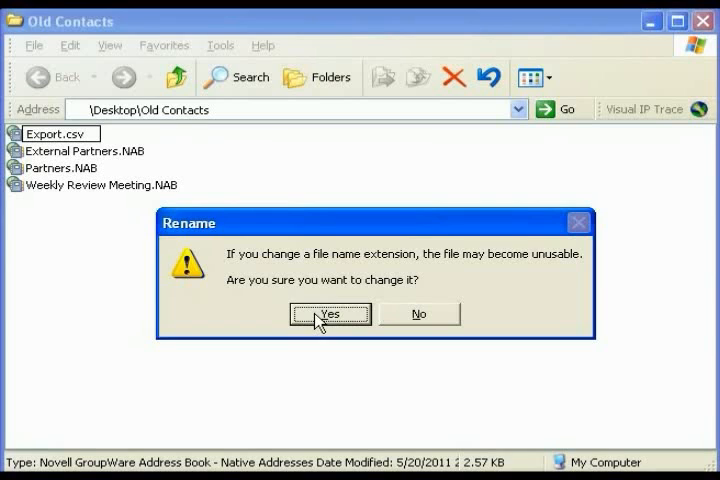
pyautogui.click(328, 312)
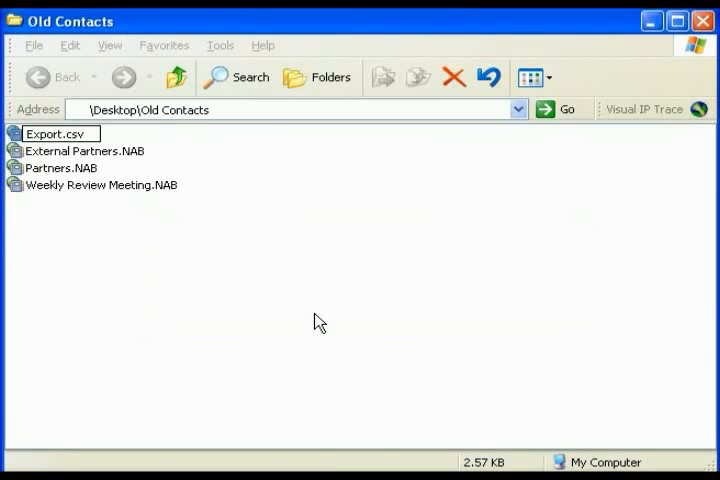
pyautogui.click(84, 152)
pyautogui.write('csv')
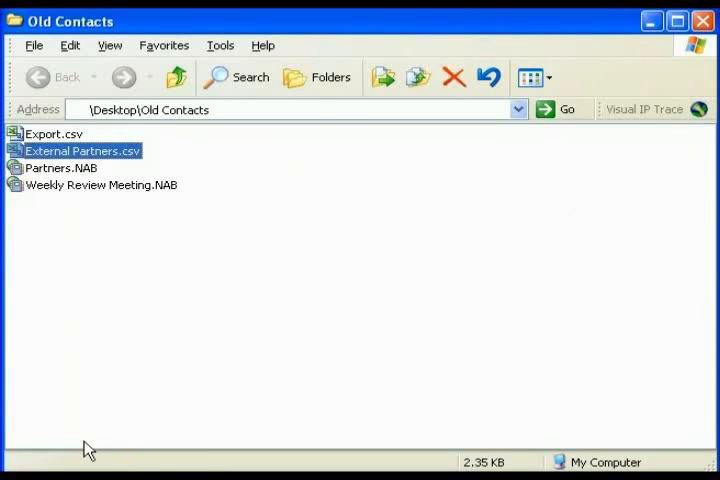
# Finish External Partners.csv and rename Weekly Review Meeting with a .csv extension
pyautogui.click(62, 168)
pyautogui.write('csv')
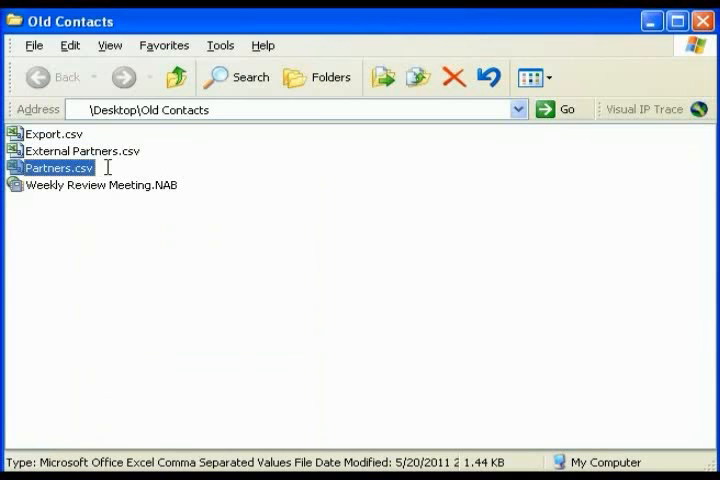
pyautogui.rightClick(100, 184)
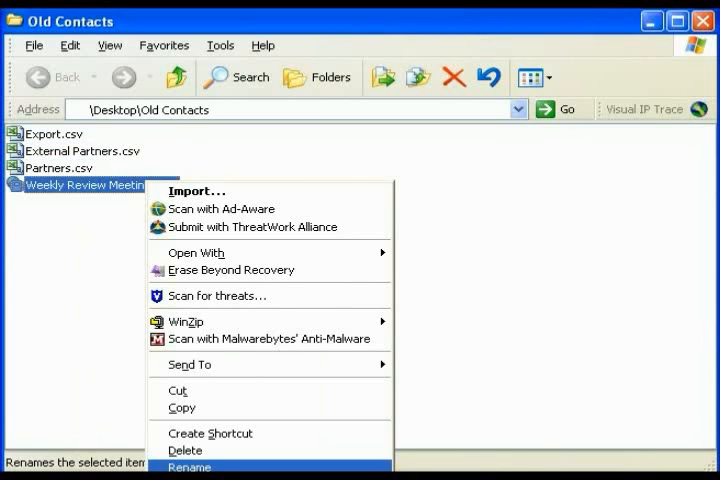
pyautogui.click(188, 466)
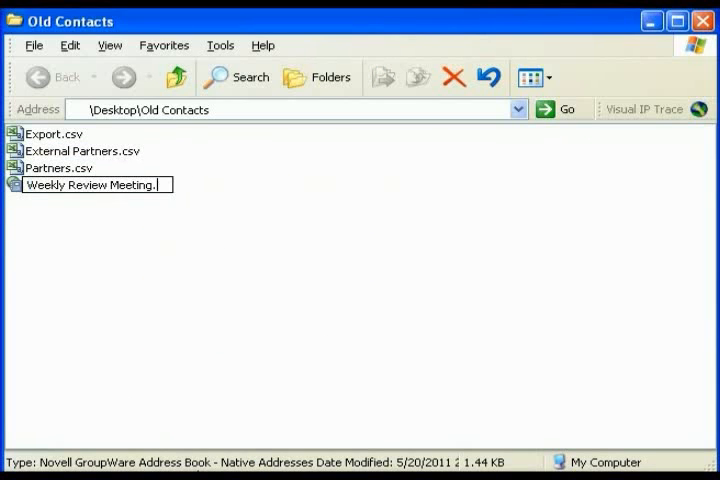
pyautogui.write('.csv')
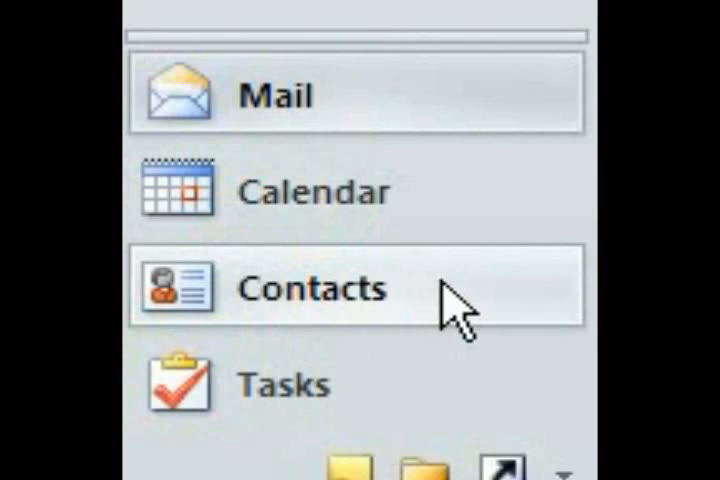
# Switch Outlook to the Contacts area from the Navigation Pane
pyautogui.click(310, 288)
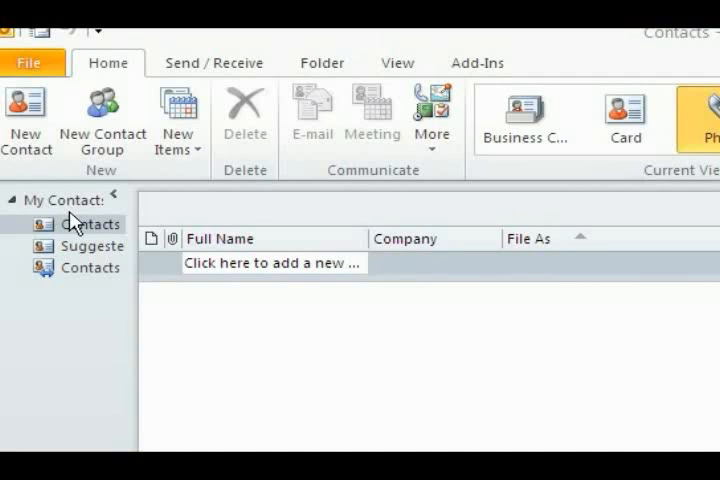
pyautogui.moveTo(76, 228)
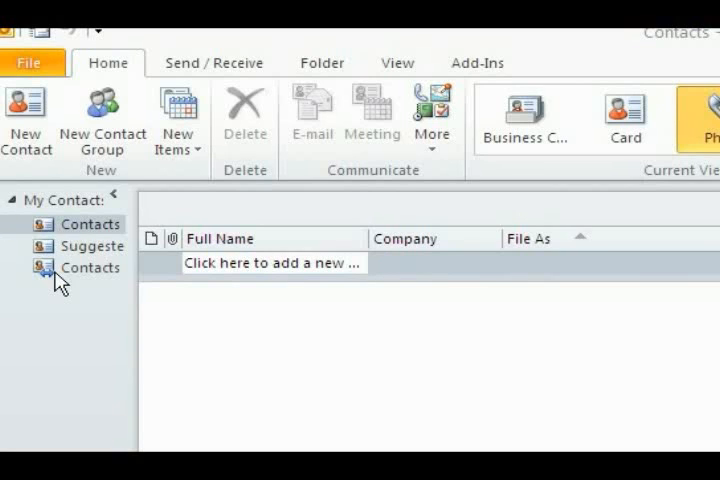
pyautogui.moveTo(76, 234)
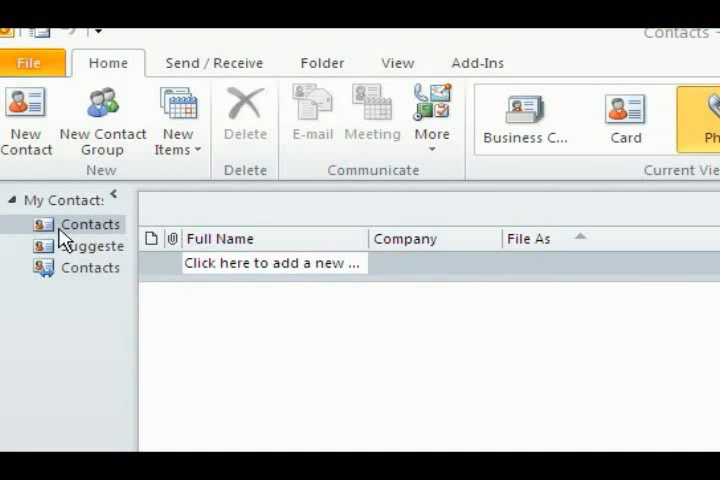
# Create a new contacts folder named 'export' inside Contacts
pyautogui.rightClick(90, 224)
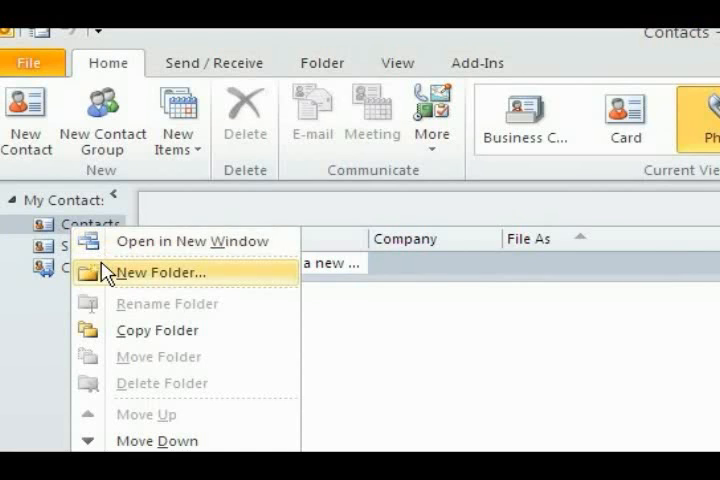
pyautogui.click(162, 272)
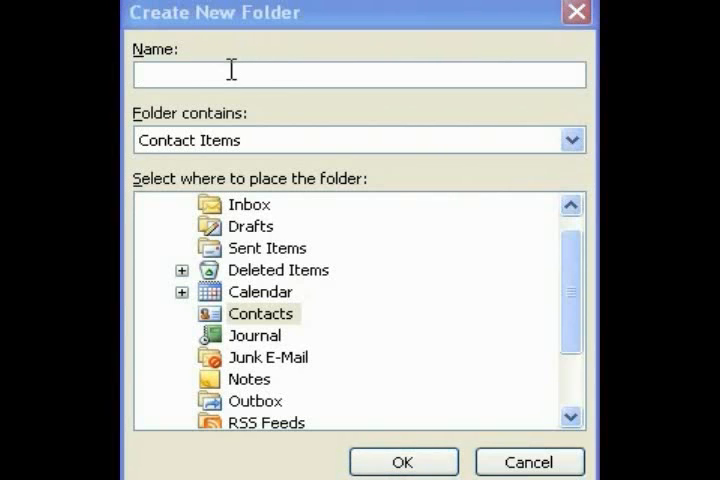
pyautogui.moveTo(244, 56)
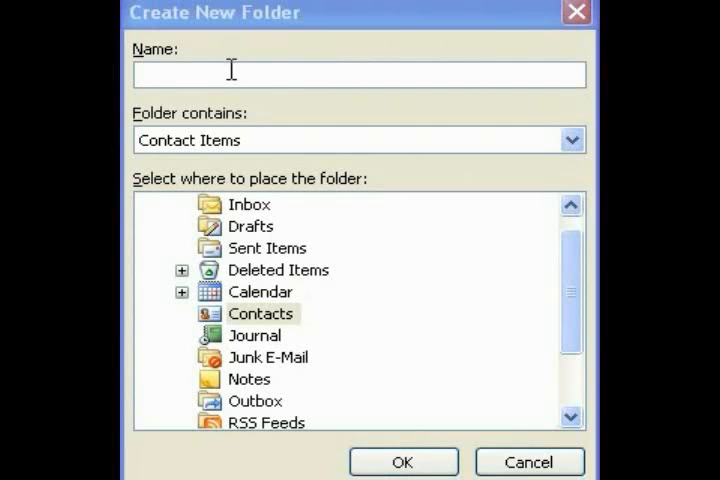
pyautogui.write('ex')
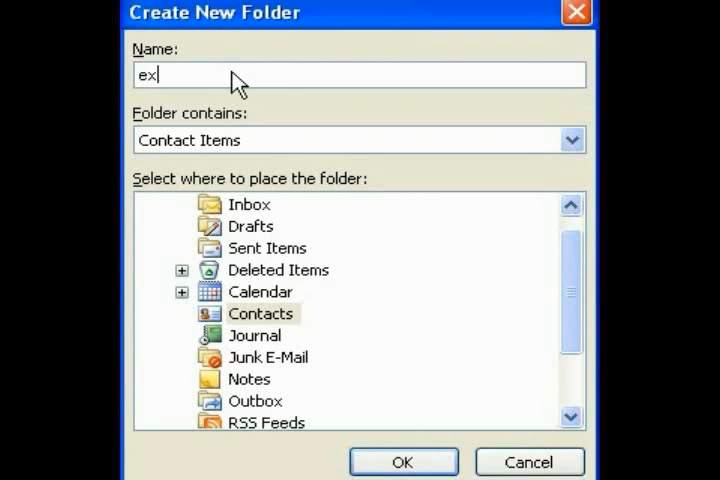
pyautogui.write('port')
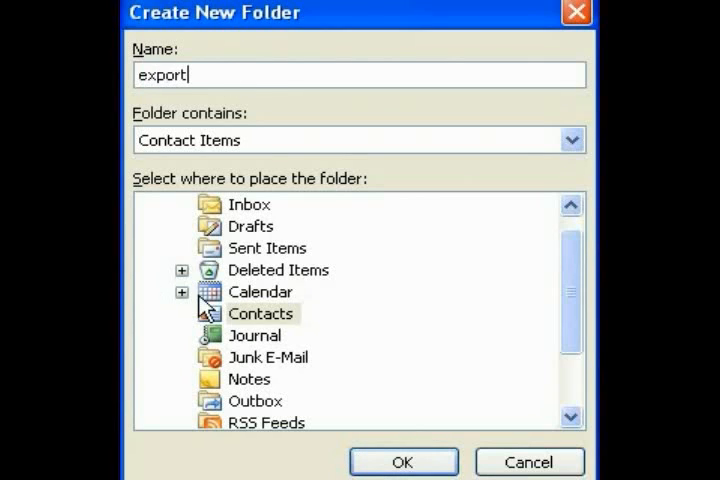
pyautogui.click(260, 312)
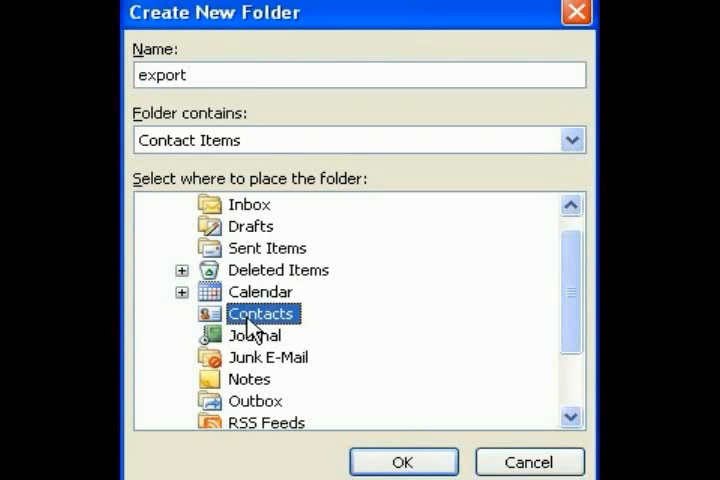
pyautogui.moveTo(360, 432)
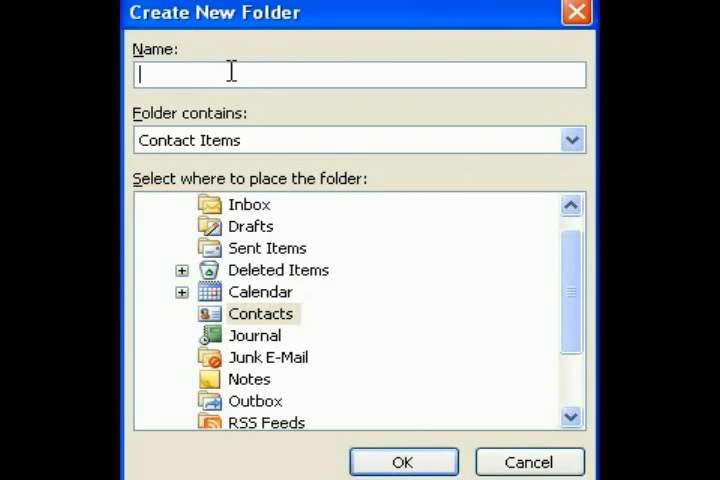
pyautogui.write('export')
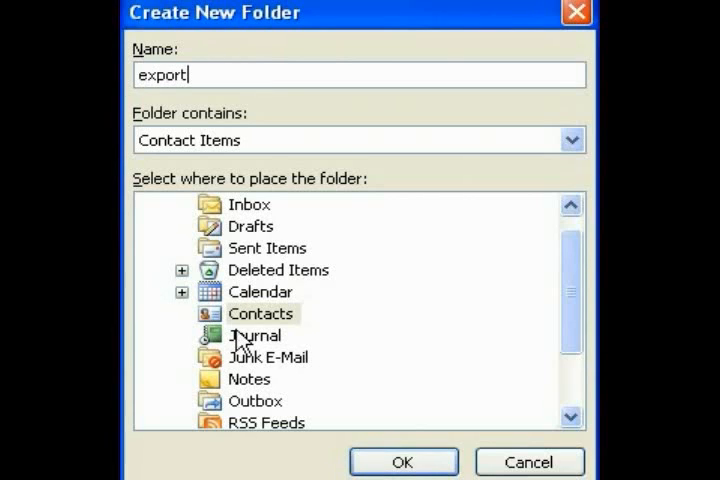
pyautogui.click(262, 312)
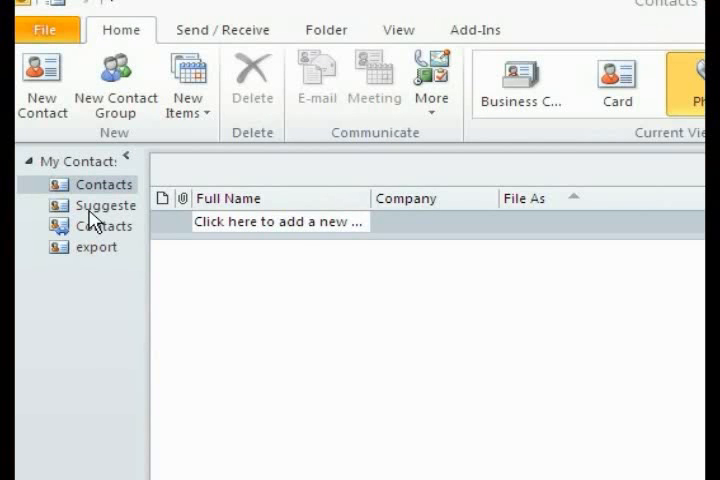
# Create a second contacts folder named 'external partners' under Contacts
pyautogui.rightClick(104, 184)
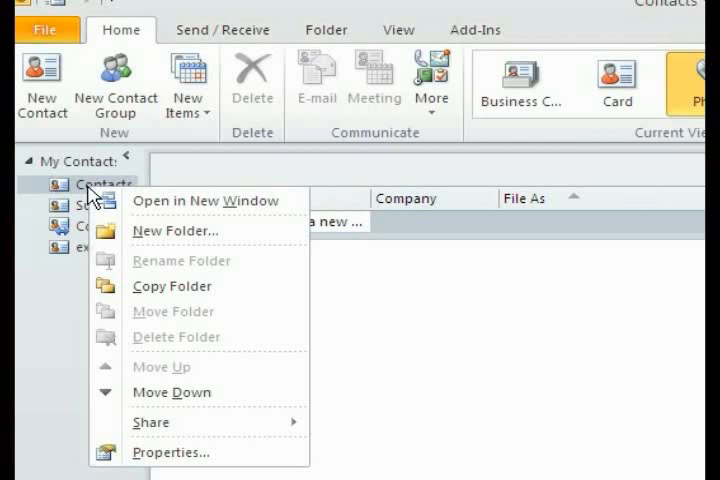
pyautogui.click(174, 232)
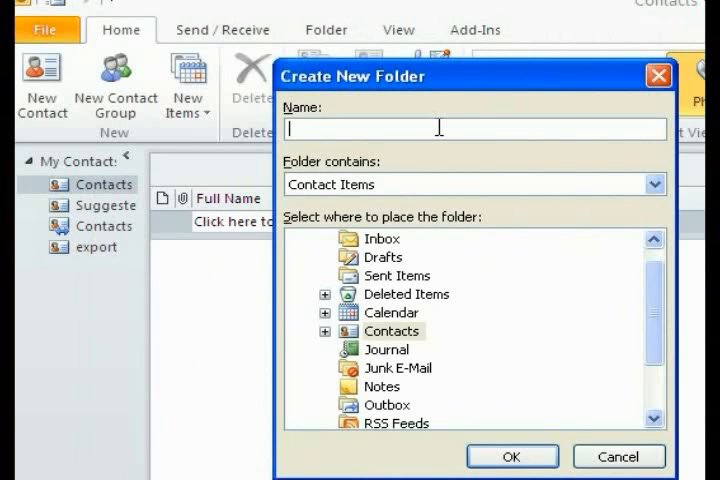
pyautogui.write('external partners')
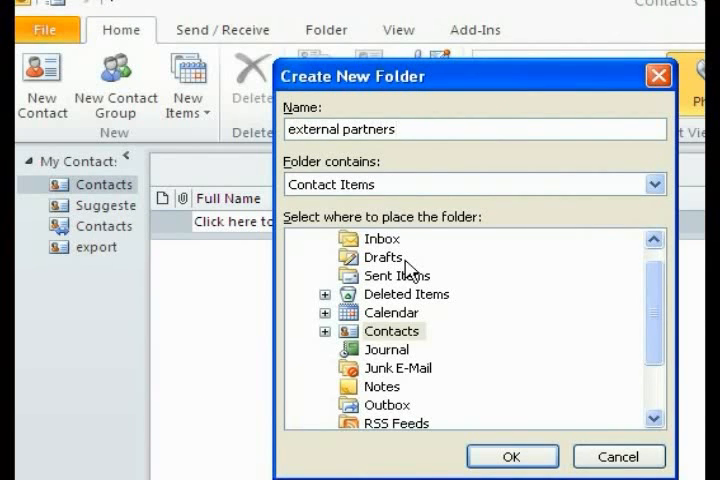
pyautogui.click(392, 330)
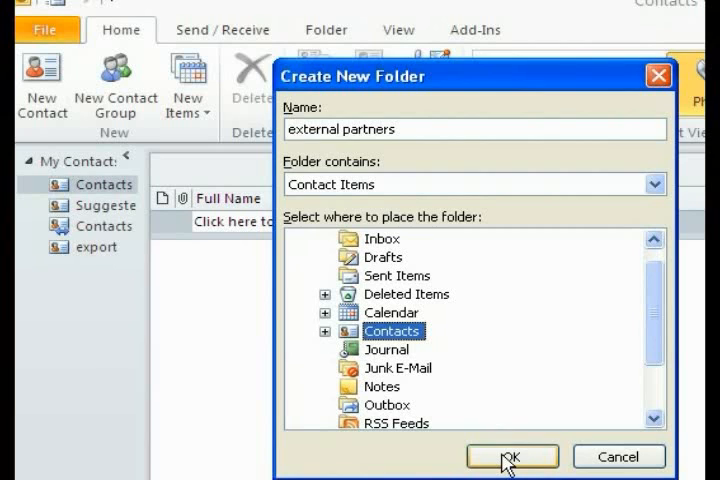
pyautogui.click(512, 456)
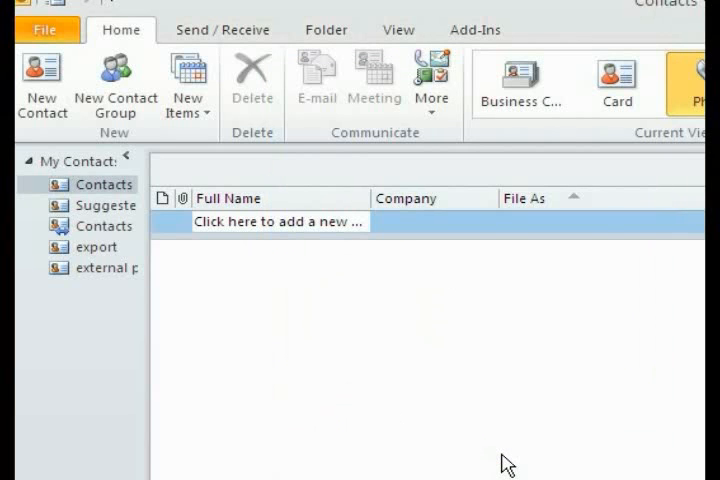
pyautogui.moveTo(104, 252)
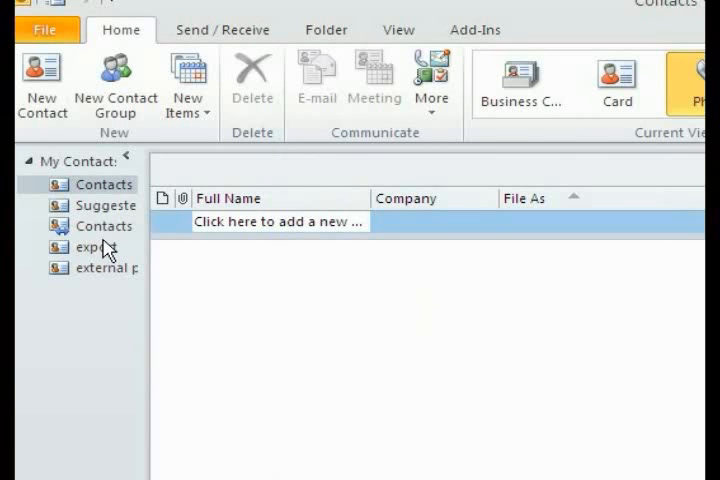
pyautogui.moveTo(108, 336)
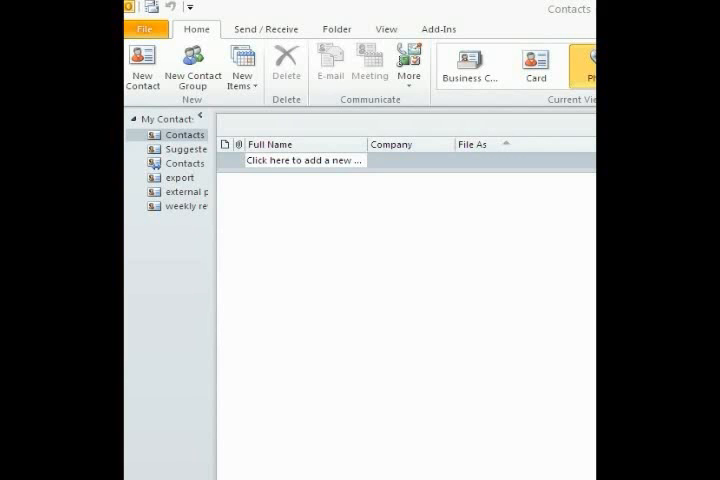
pyautogui.moveTo(176, 196)
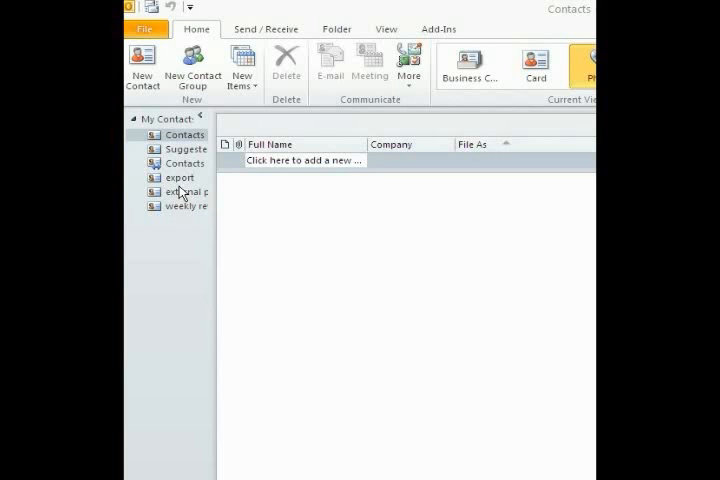
# Start the import wizard for another program or file, choosing Comma Separated Values (Windows)
pyautogui.click(146, 28)
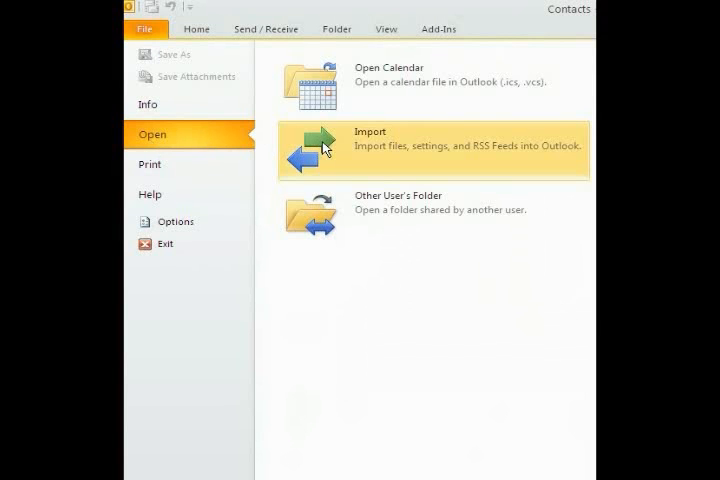
pyautogui.moveTo(152, 148)
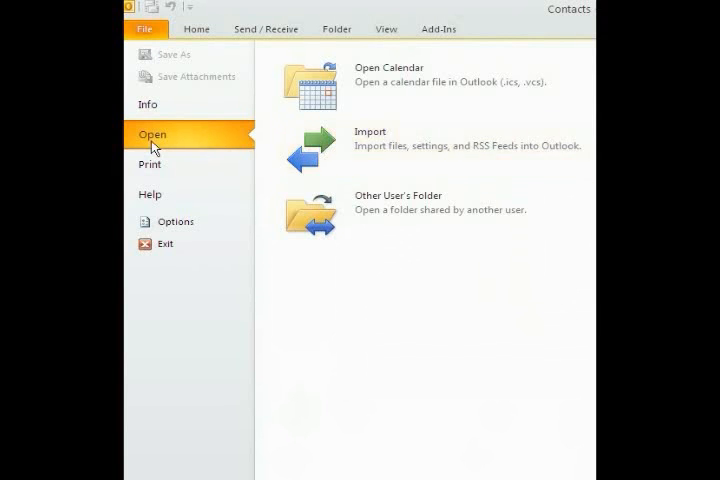
pyautogui.moveTo(324, 148)
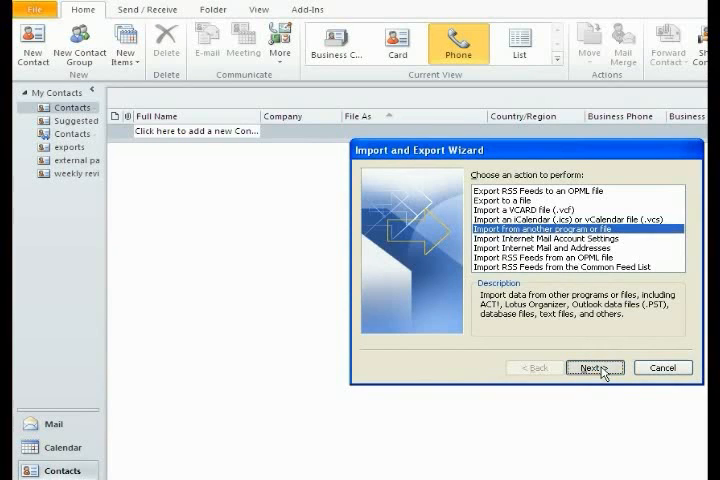
pyautogui.click(596, 368)
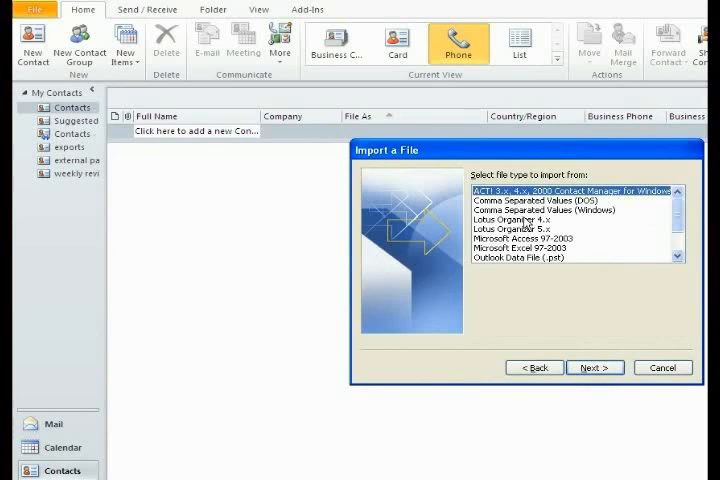
pyautogui.click(560, 210)
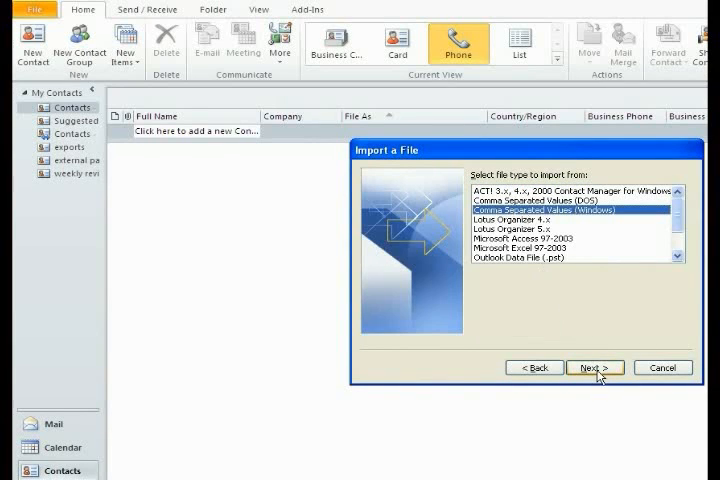
pyautogui.click(596, 368)
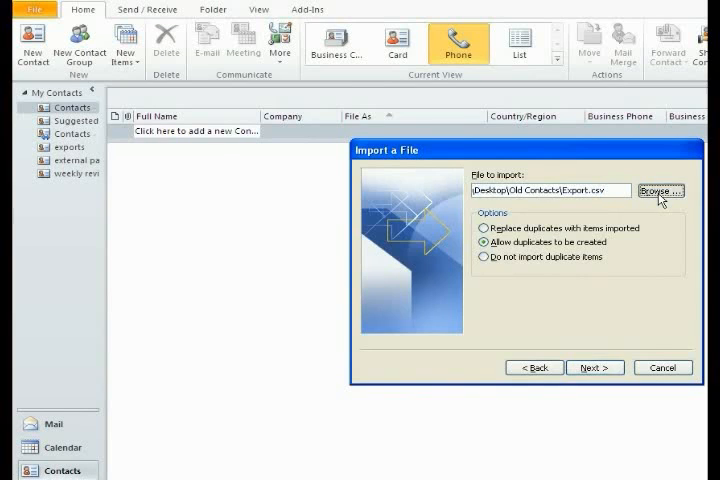
# Browse to Old Contacts and choose Export.csv as the file to import
pyautogui.click(660, 190)
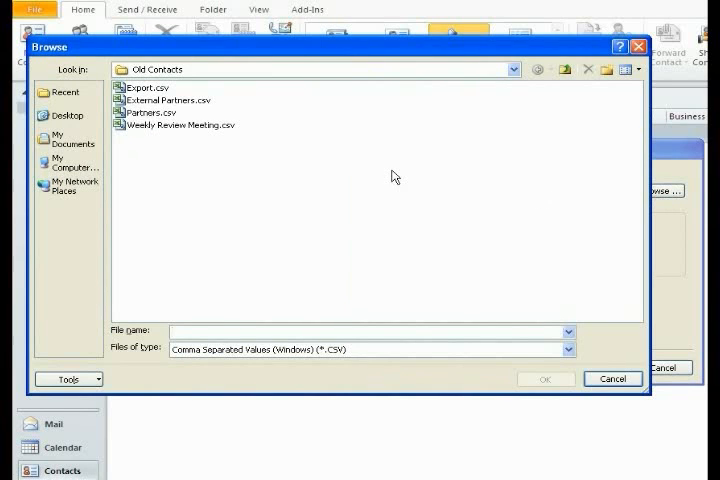
pyautogui.moveTo(138, 96)
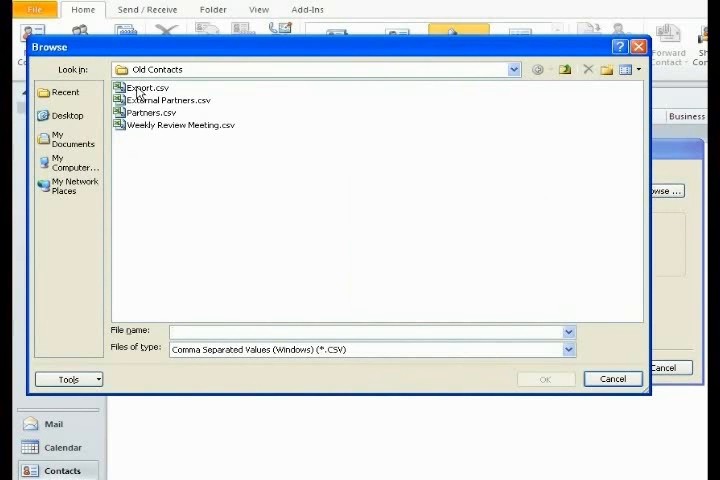
pyautogui.click(146, 88)
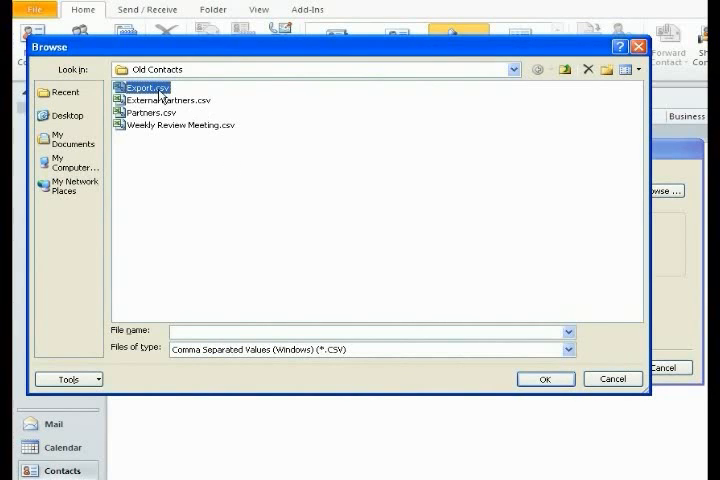
pyautogui.moveTo(612, 326)
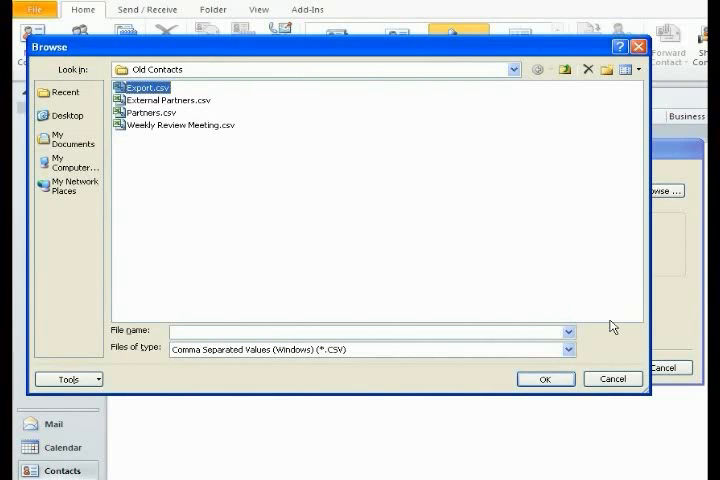
pyautogui.click(544, 380)
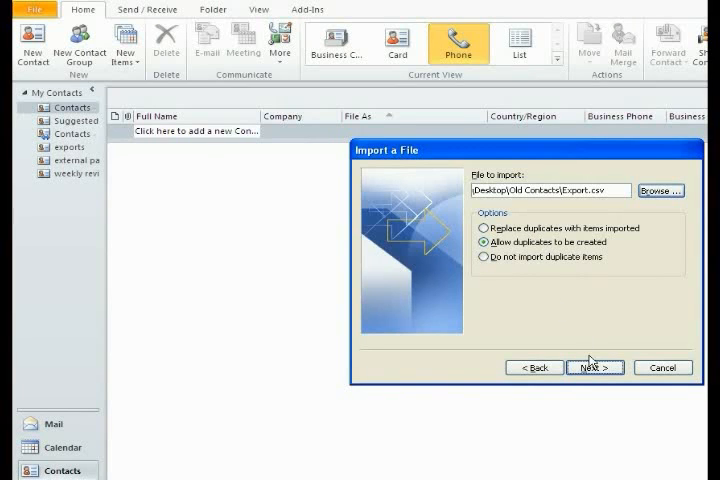
pyautogui.moveTo(544, 320)
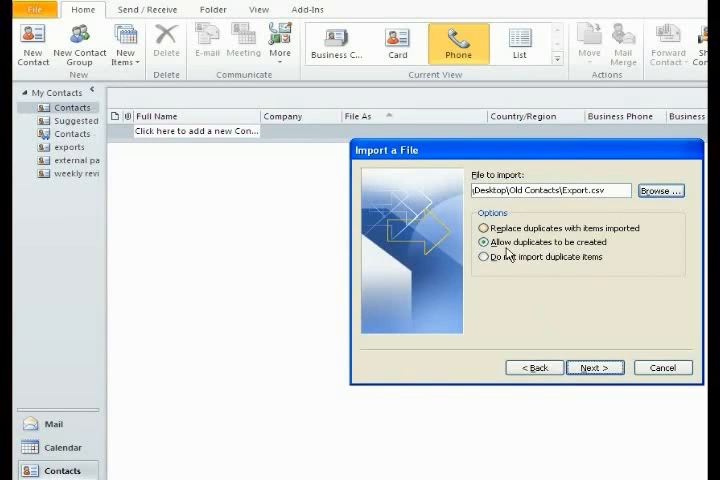
pyautogui.moveTo(596, 244)
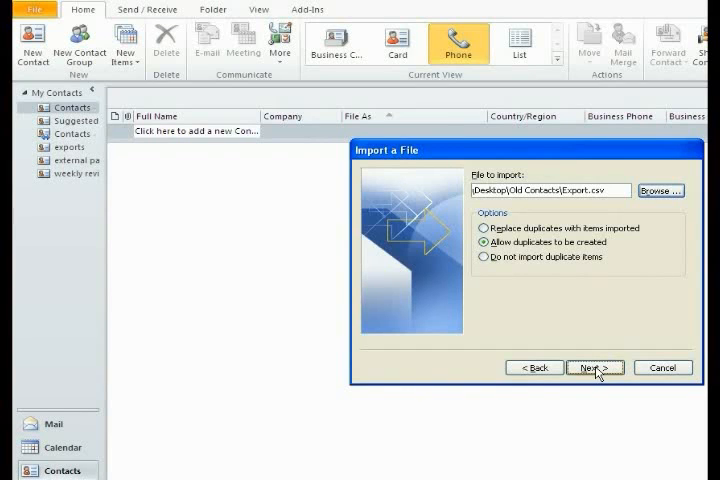
# Choose the exports folder under Contacts as the import destination and reach the summary
pyautogui.click(594, 368)
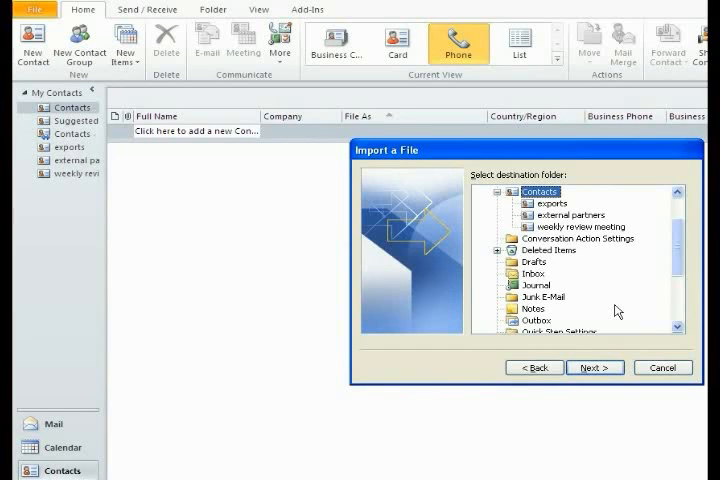
pyautogui.moveTo(544, 212)
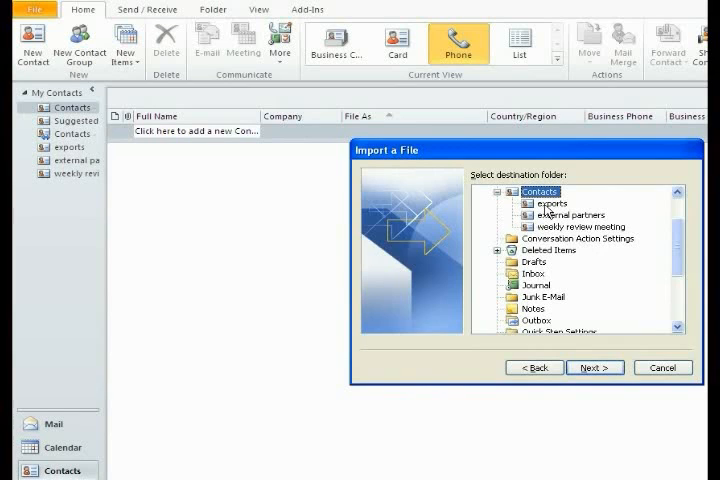
pyautogui.click(552, 202)
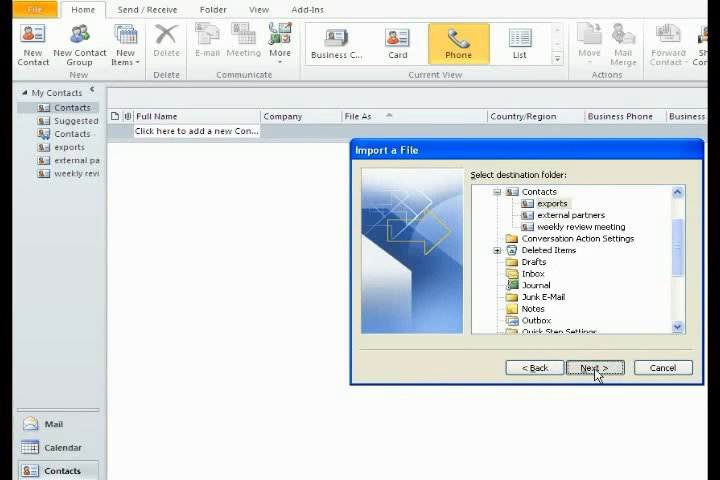
pyautogui.click(596, 368)
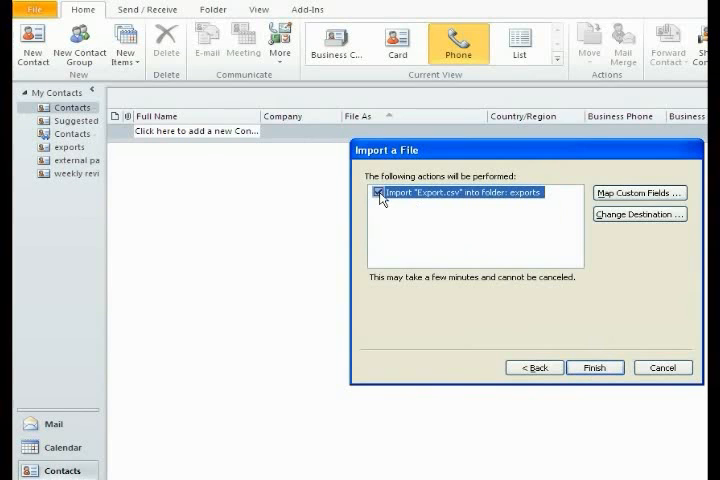
# Show the Map Custom Fields window for the Export.csv import
pyautogui.click(640, 192)
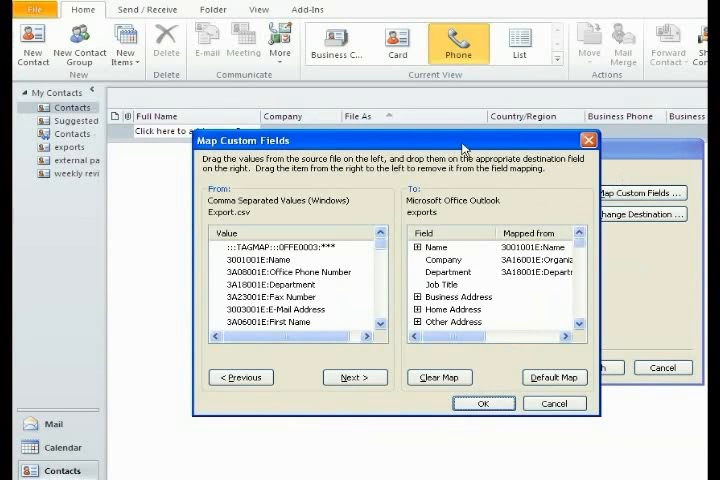
pyautogui.moveTo(312, 330)
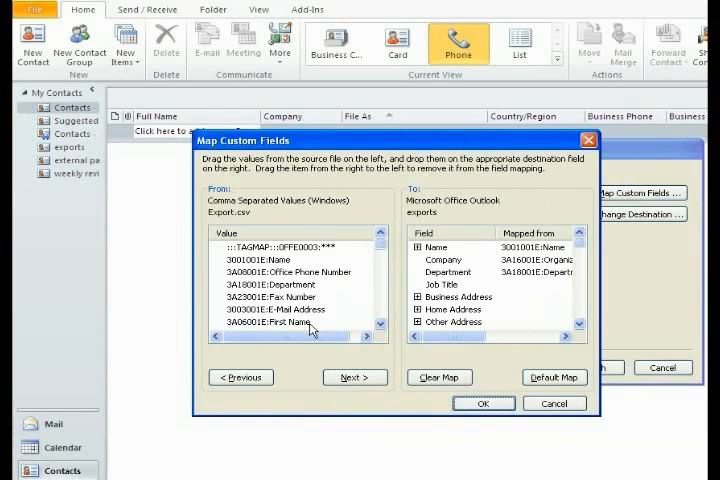
pyautogui.moveTo(486, 320)
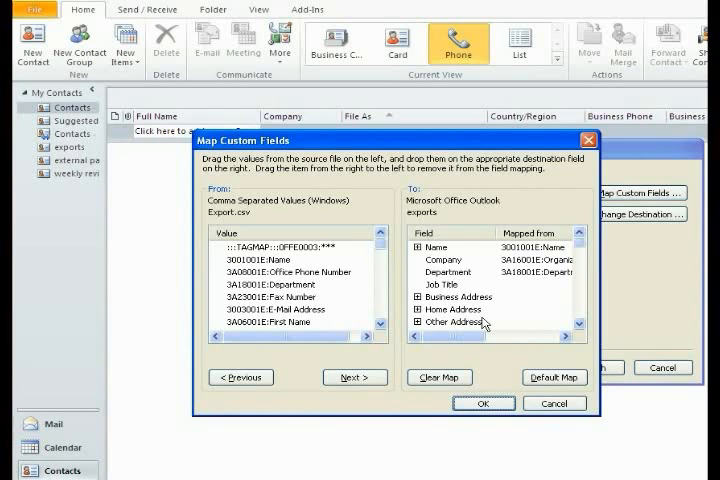
pyautogui.moveTo(512, 278)
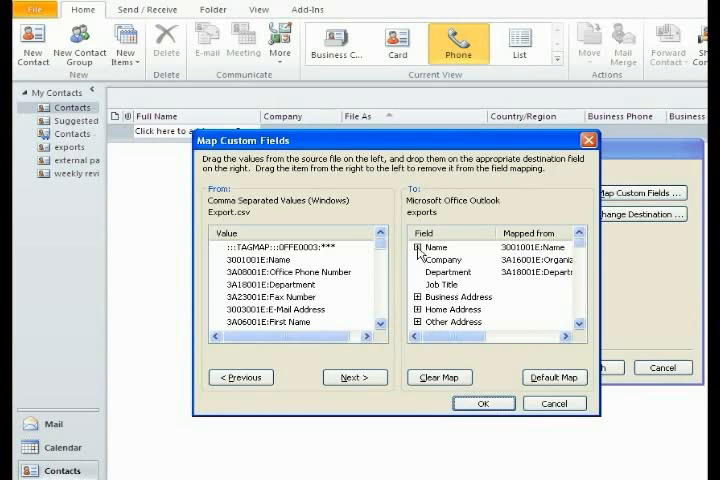
# Expand Name and map CSV First Name and Last Name onto Outlook's matching fields
pyautogui.click(412, 246)
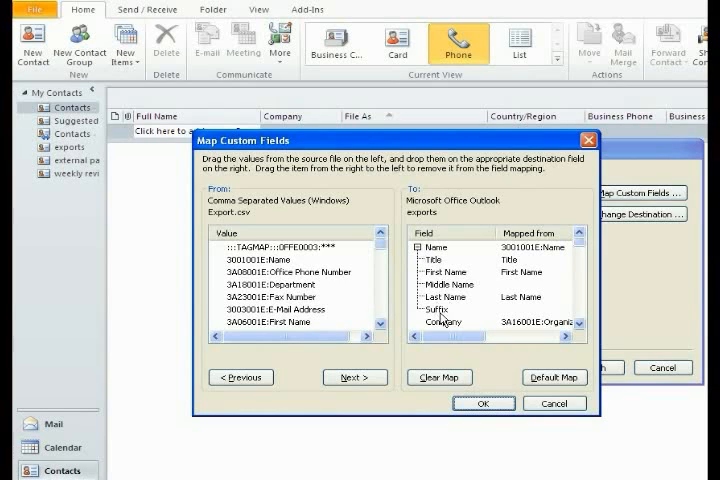
pyautogui.moveTo(308, 310)
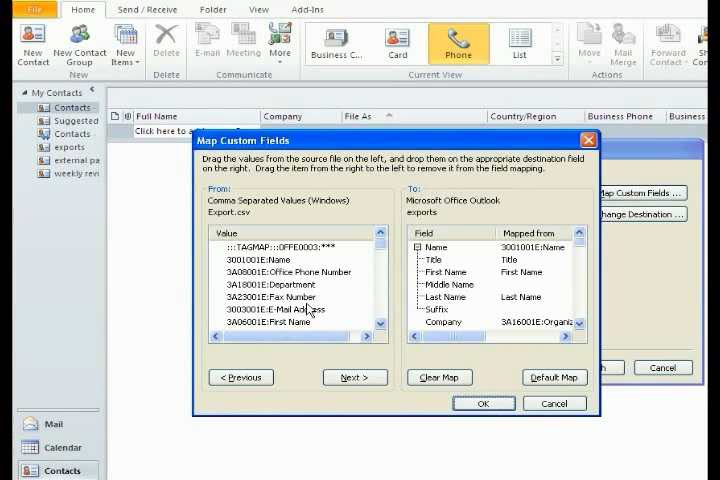
pyautogui.scroll(-3)
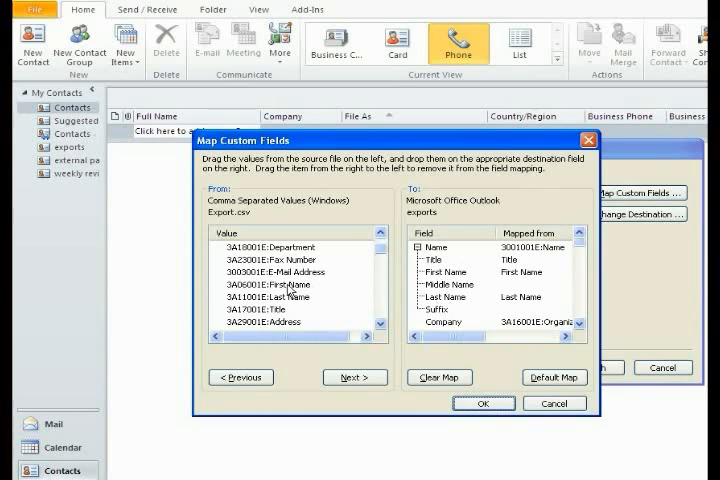
pyautogui.click(284, 284)
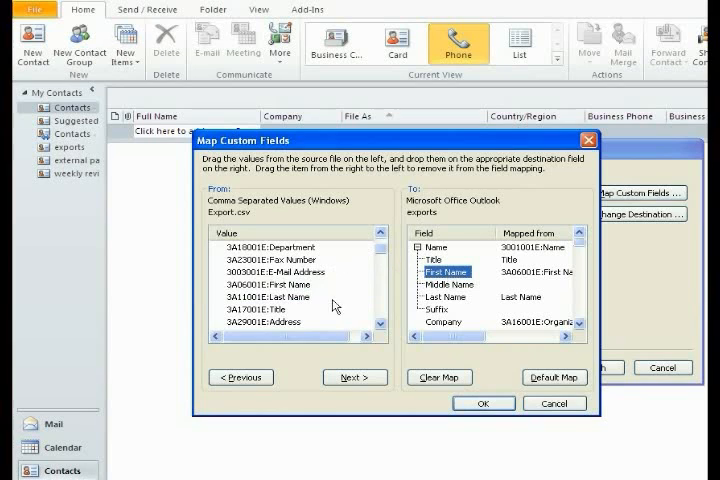
pyautogui.click(280, 296)
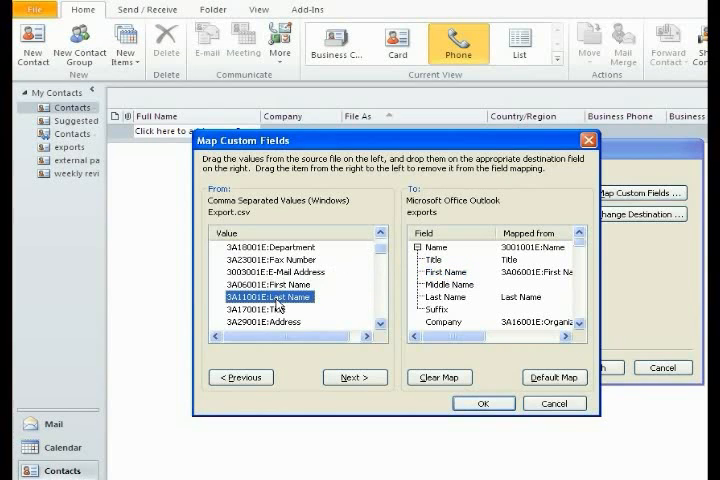
pyautogui.moveTo(276, 296); pyautogui.dragTo(446, 296)
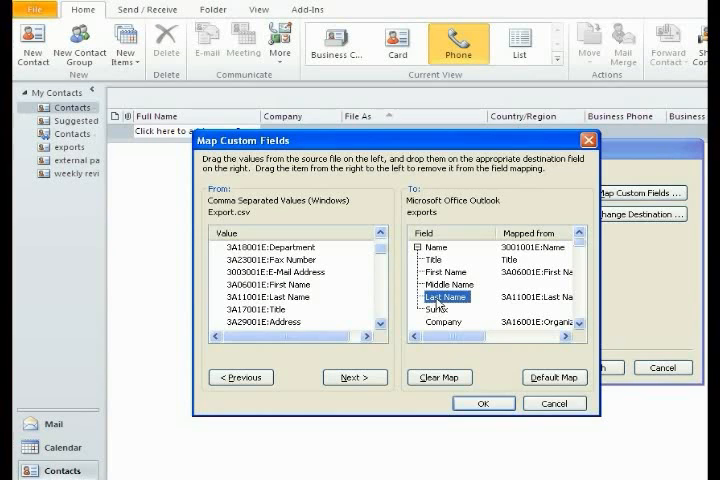
# Map the CSV's E-Mail Address value onto Outlook's E-mail Address field
pyautogui.click(288, 272)
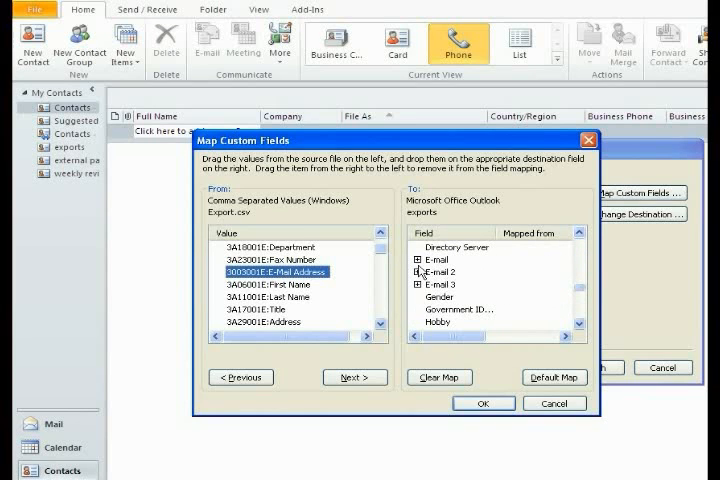
pyautogui.click(420, 262)
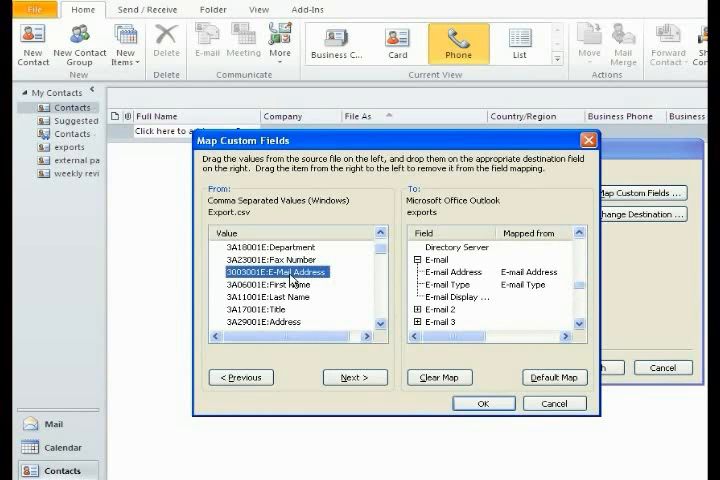
pyautogui.moveTo(288, 272); pyautogui.dragTo(456, 272)
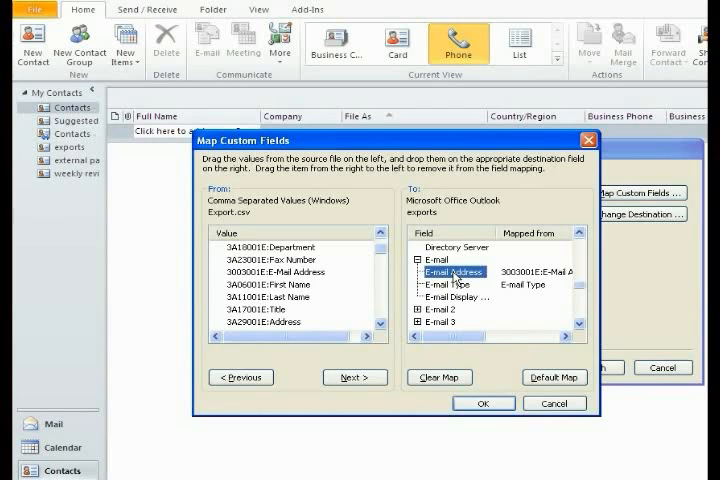
pyautogui.moveTo(282, 308)
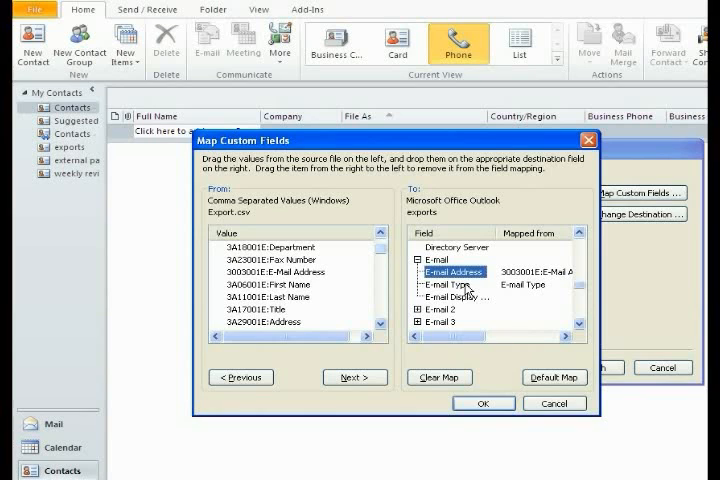
pyautogui.moveTo(380, 256)
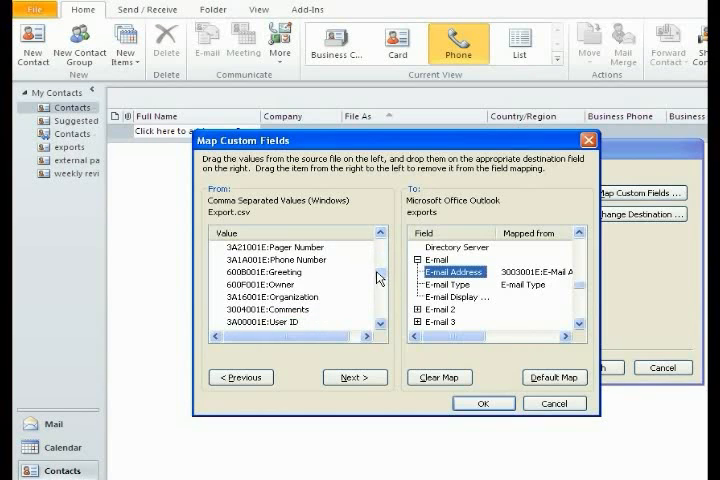
# Map Organization onto Company and accept the field mappings for Export.csv
pyautogui.click(290, 296)
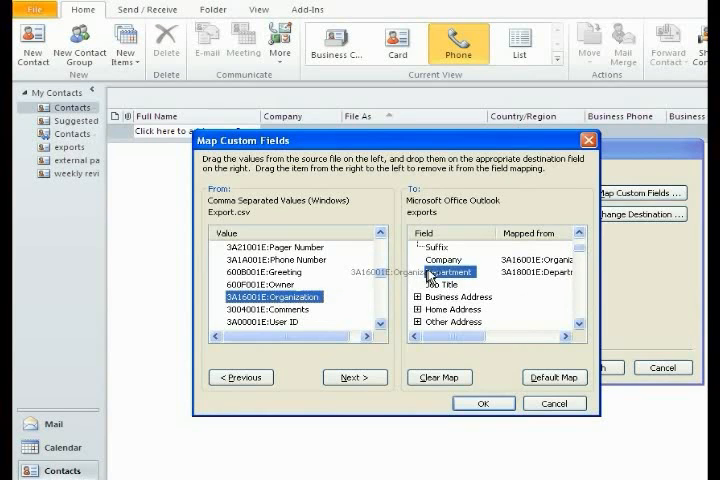
pyautogui.click(444, 260)
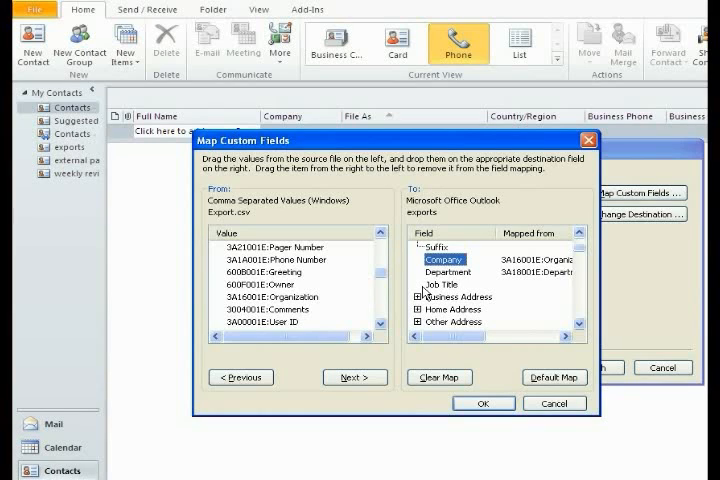
pyautogui.moveTo(444, 416)
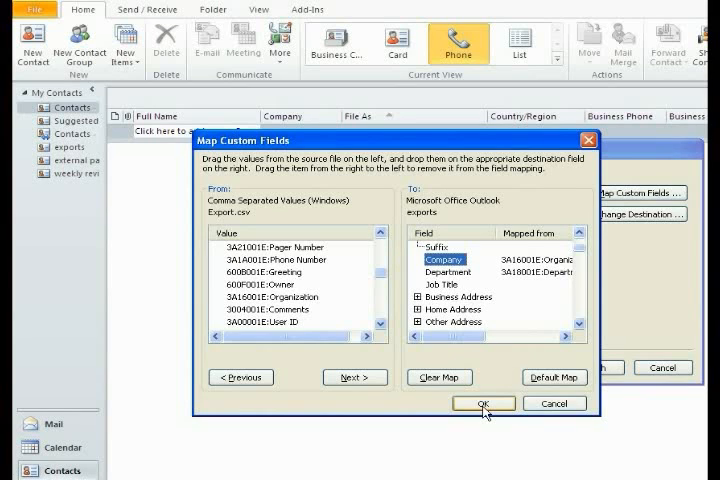
pyautogui.click(482, 404)
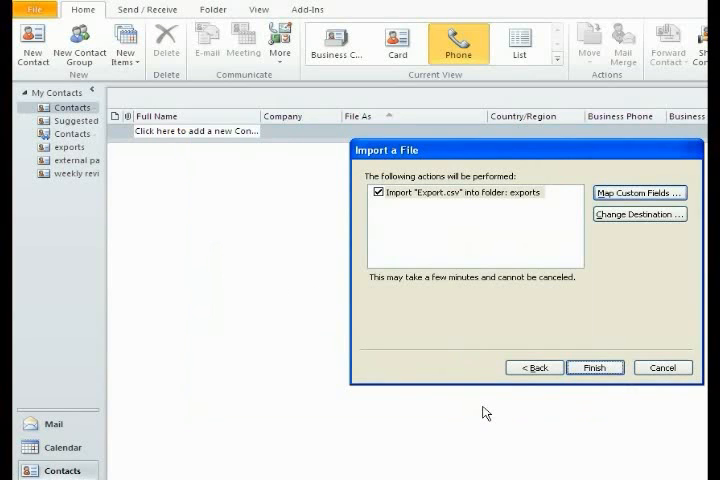
pyautogui.moveTo(448, 208)
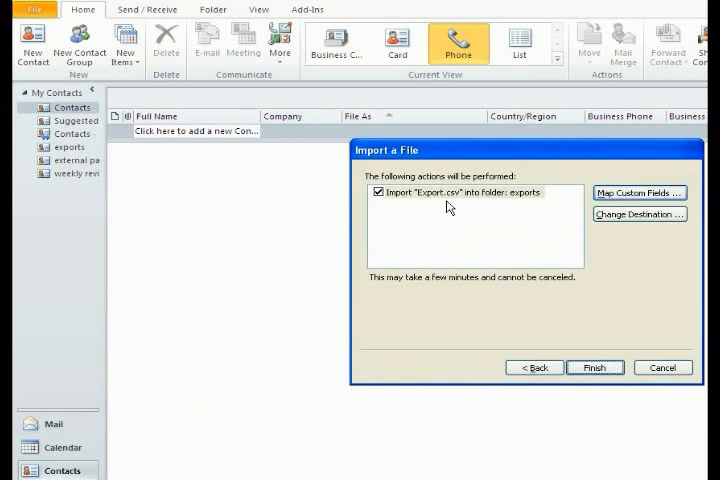
pyautogui.moveTo(536, 208)
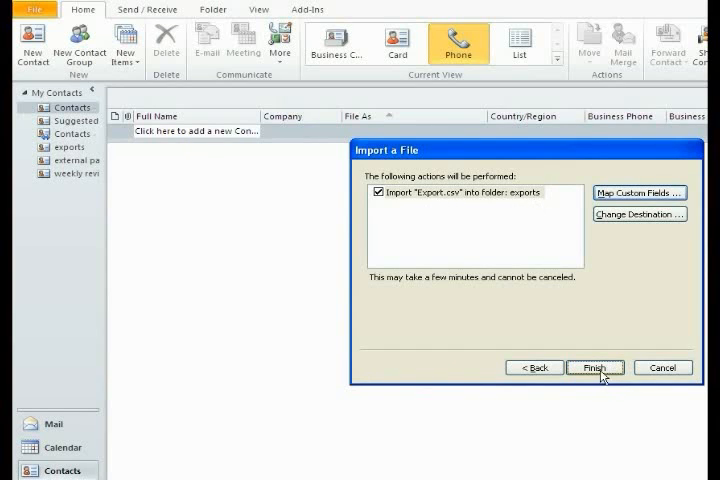
# Finish the wizard to run the import of Export.csv into the exports folder
pyautogui.click(596, 368)
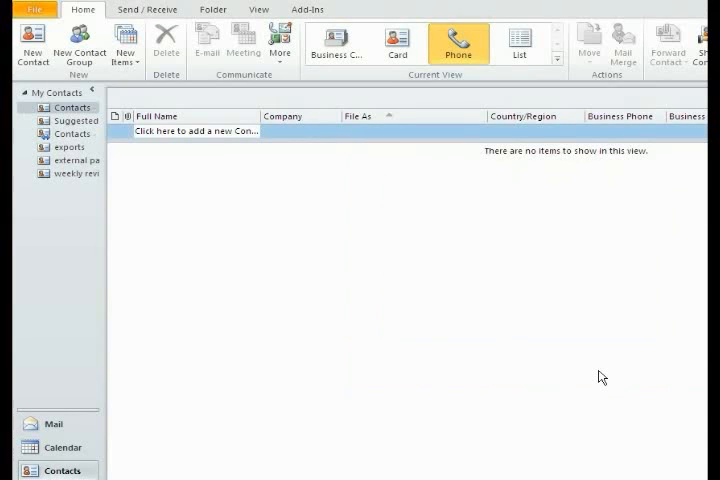
pyautogui.moveTo(288, 246)
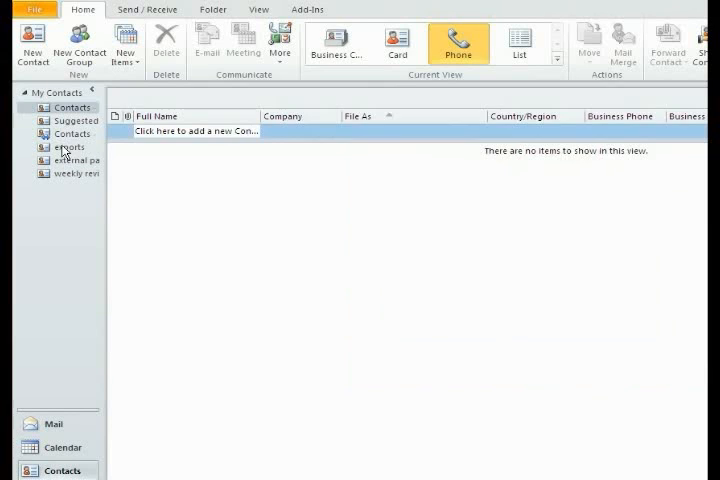
# Show the imported exports contacts (Chandler Bing, Rachel Green) as a phone list
pyautogui.click(336, 44)
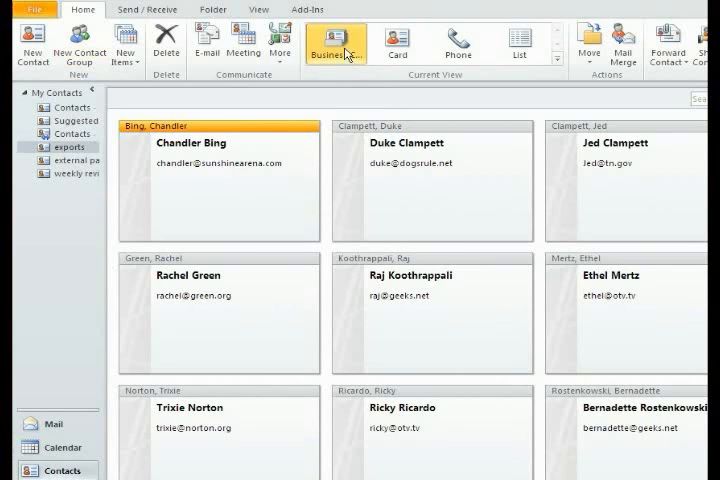
pyautogui.moveTo(332, 44)
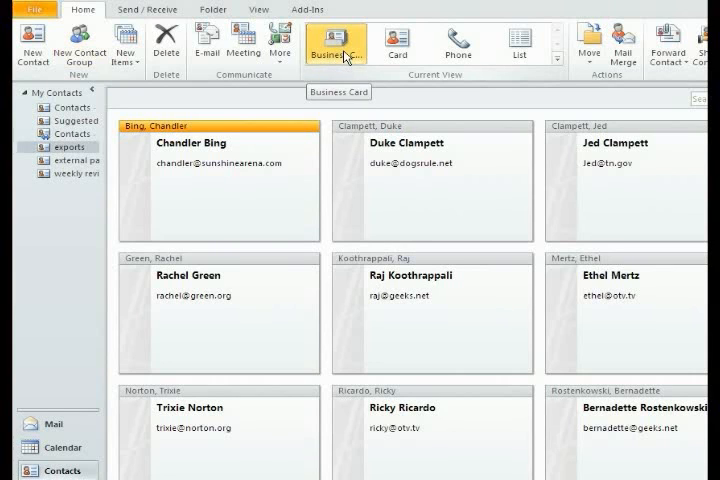
pyautogui.click(396, 42)
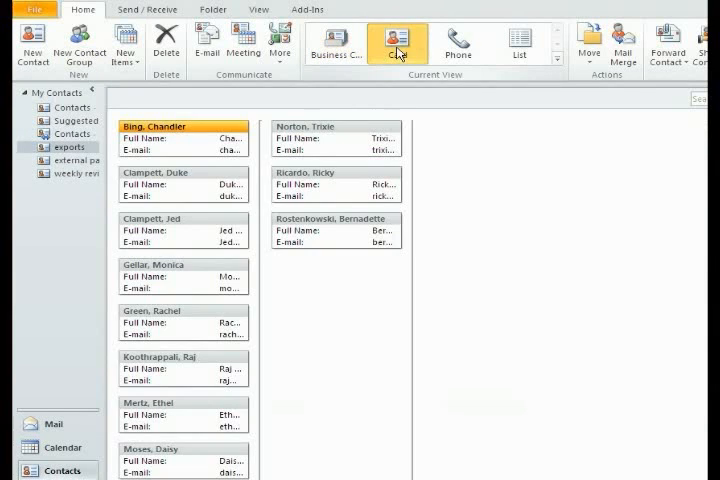
pyautogui.moveTo(458, 42)
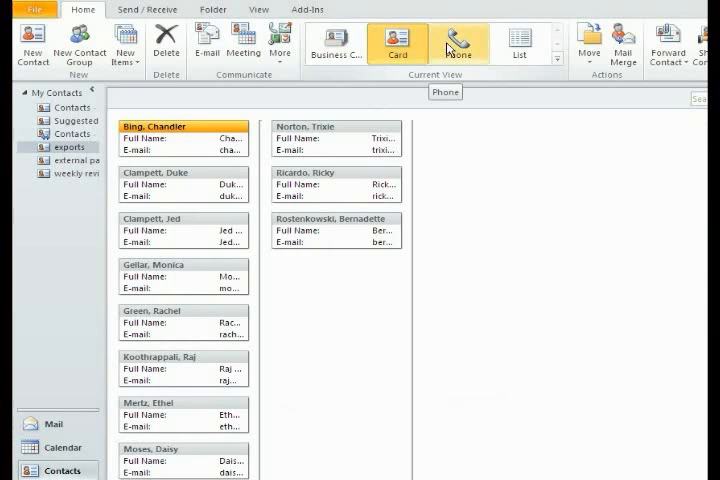
pyautogui.click(458, 42)
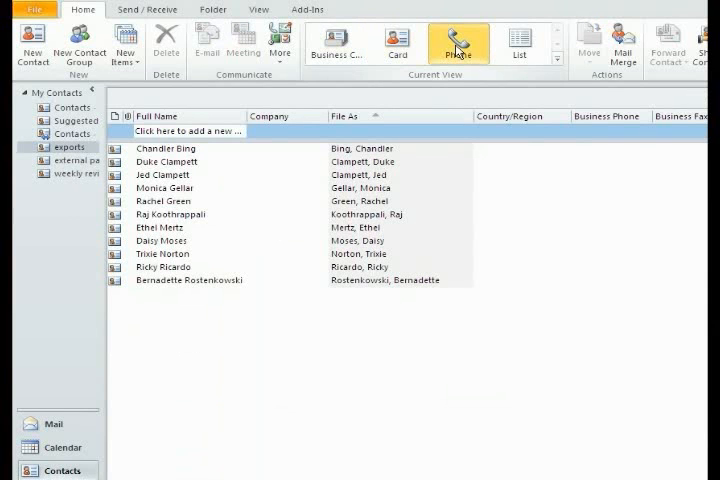
pyautogui.click(520, 42)
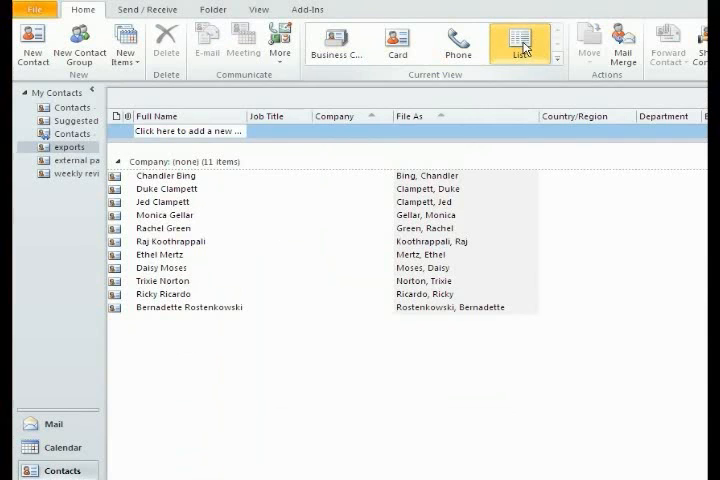
pyautogui.click(456, 42)
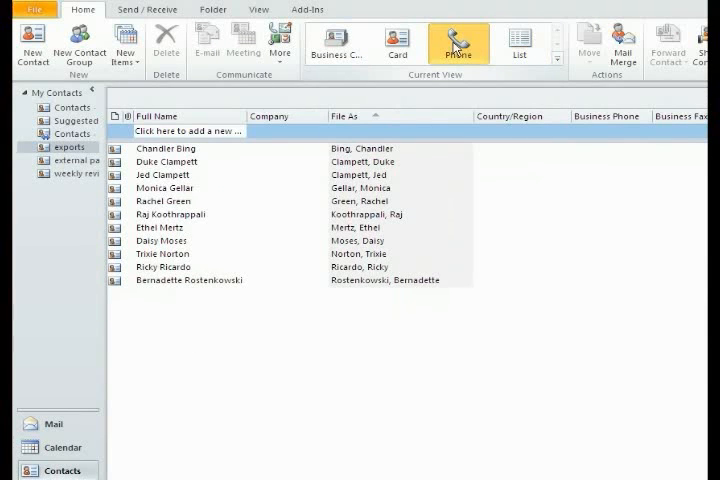
pyautogui.moveTo(670, 164)
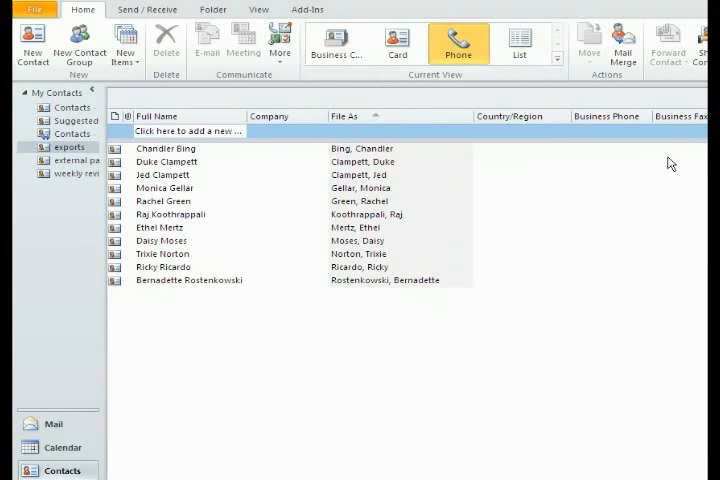
pyautogui.moveTo(206, 242)
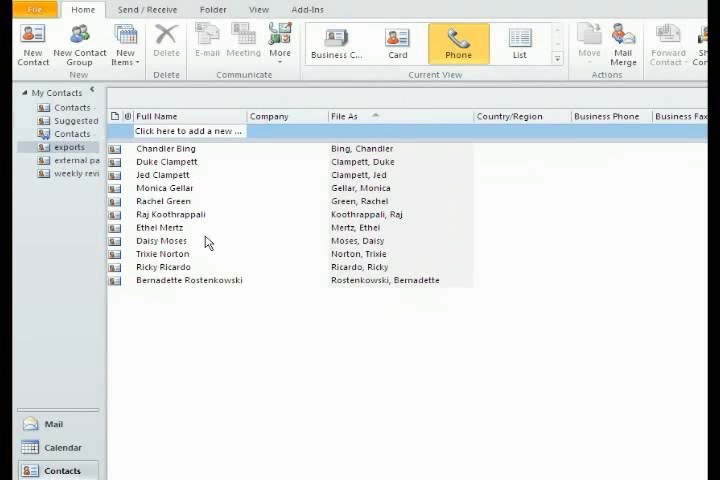
pyautogui.moveTo(216, 236)
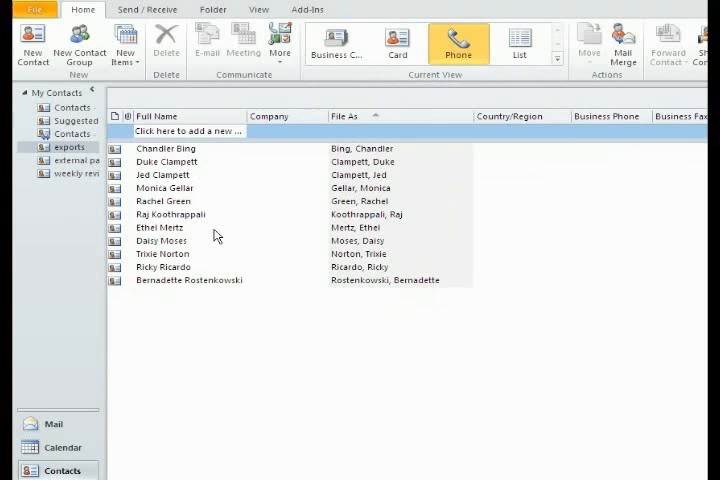
pyautogui.moveTo(368, 432)
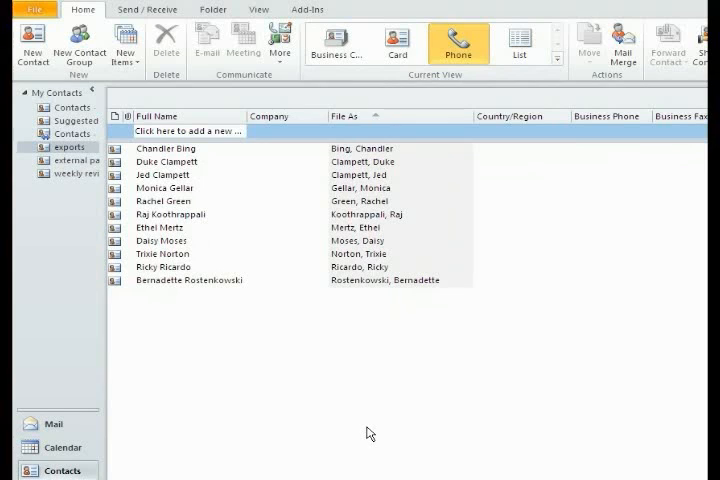
pyautogui.moveTo(176, 284)
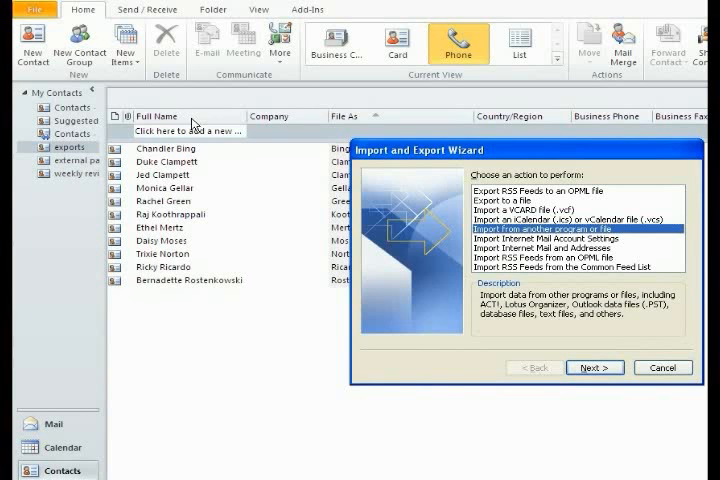
pyautogui.moveTo(584, 328)
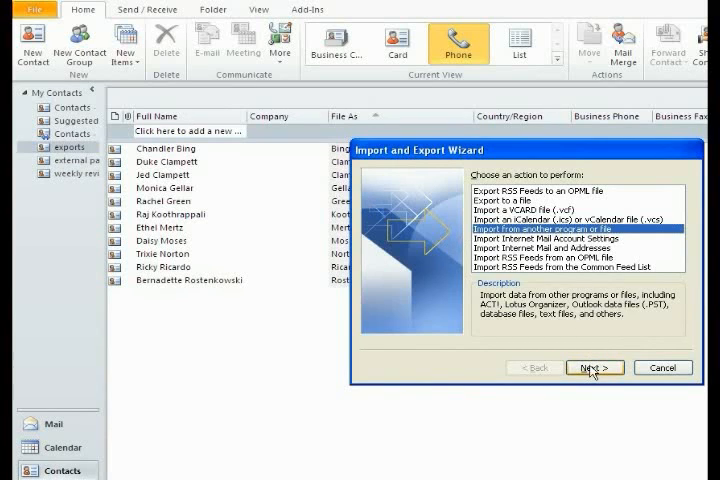
# Choose External Partners.csv from Old Contacts as the comma-separated import file
pyautogui.click(594, 368)
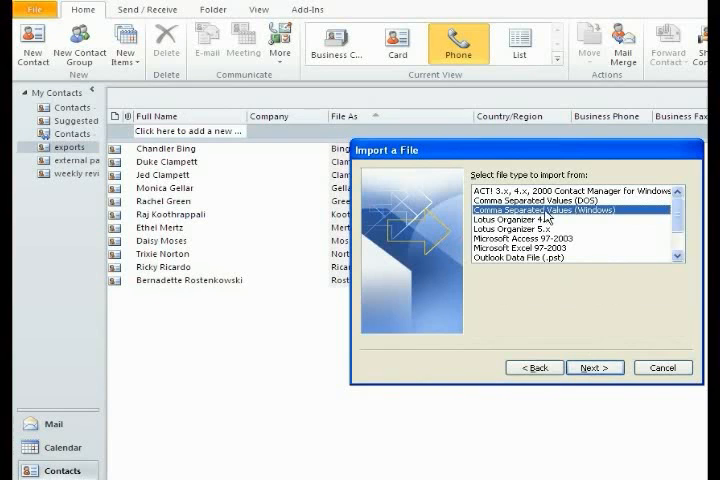
pyautogui.click(596, 368)
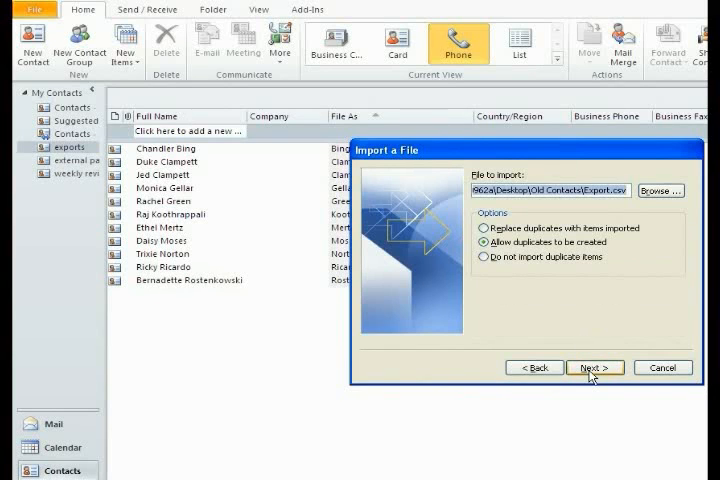
pyautogui.click(660, 190)
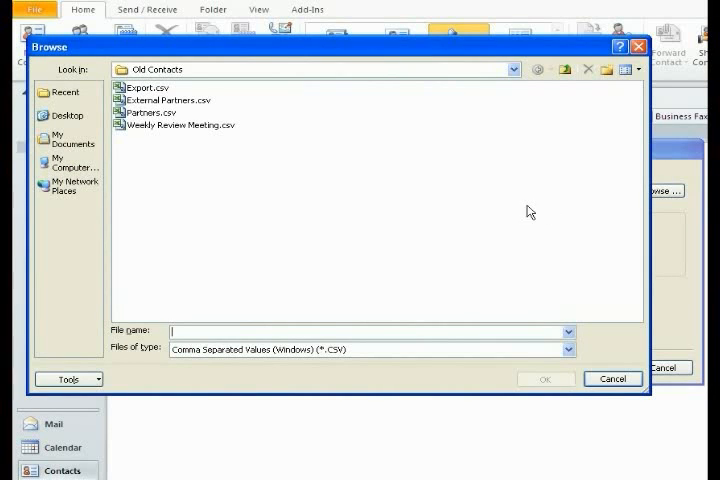
pyautogui.click(168, 100)
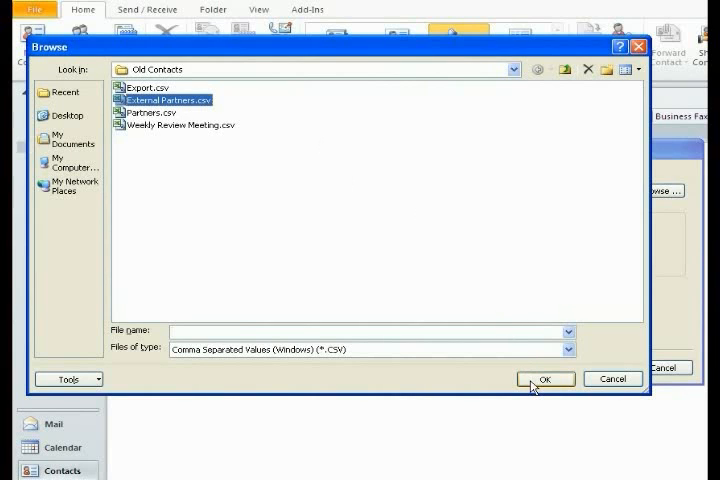
pyautogui.click(544, 378)
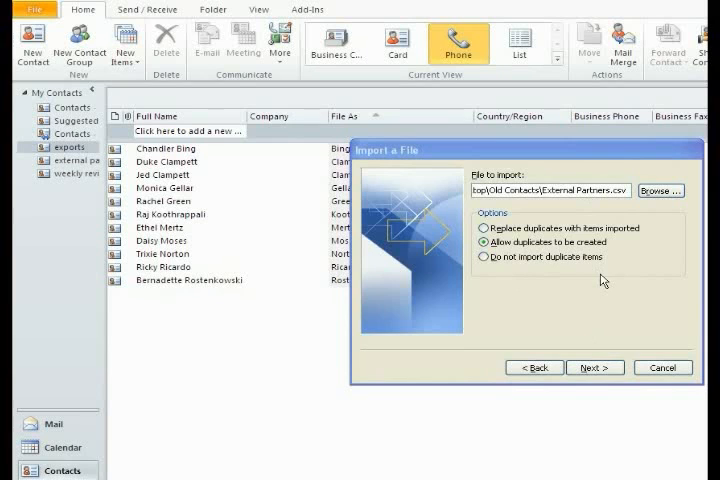
# Import External Partners.csv into the external partners destination folder and finish the wizard
pyautogui.click(596, 368)
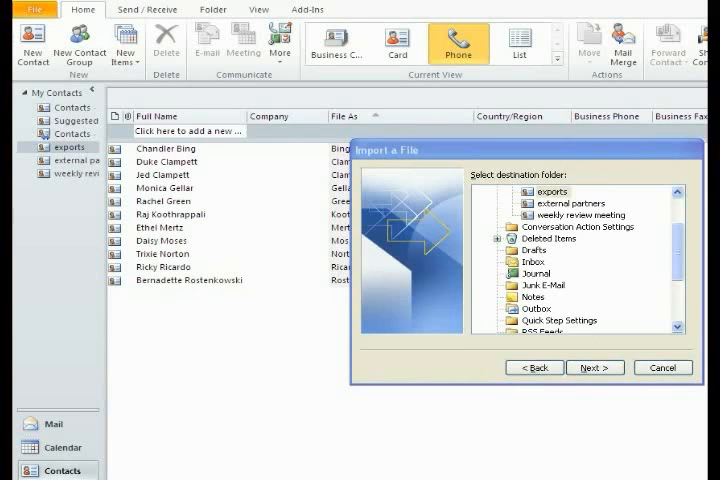
pyautogui.click(568, 204)
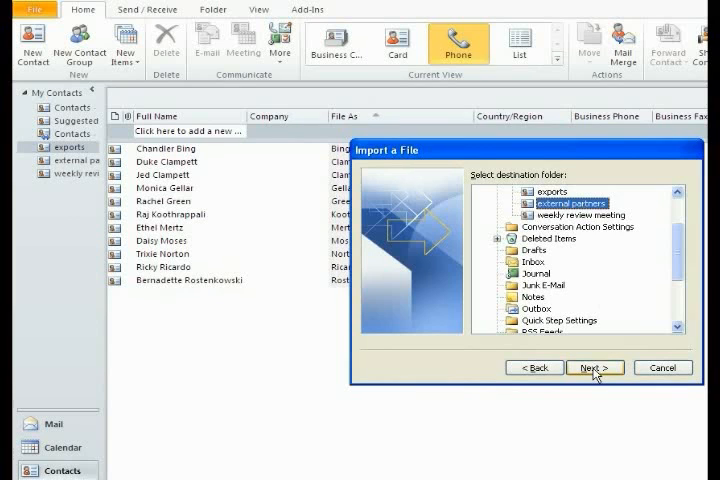
pyautogui.click(596, 368)
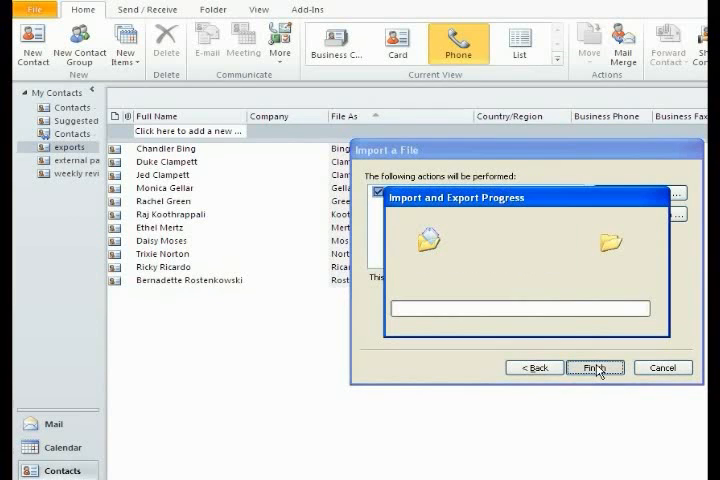
pyautogui.click(596, 368)
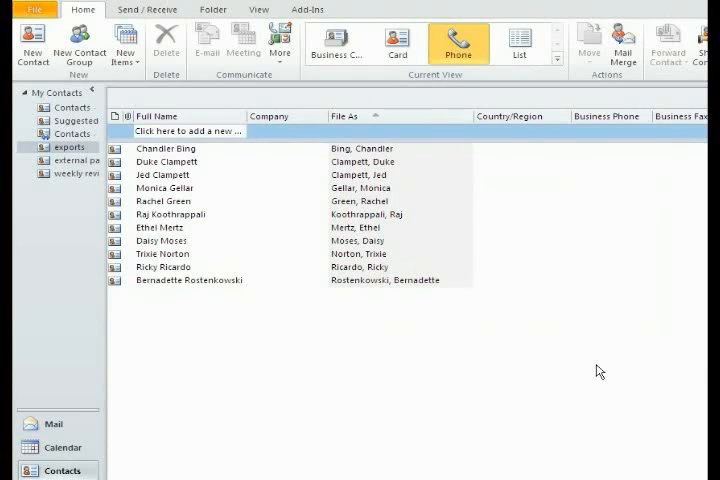
pyautogui.moveTo(108, 208)
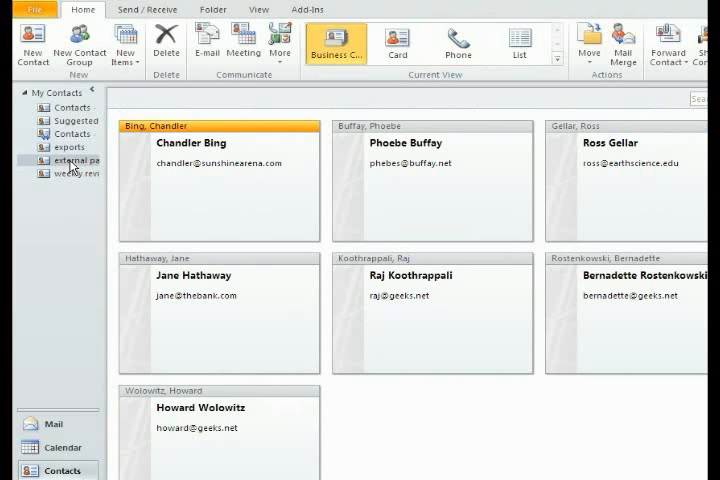
pyautogui.moveTo(308, 196)
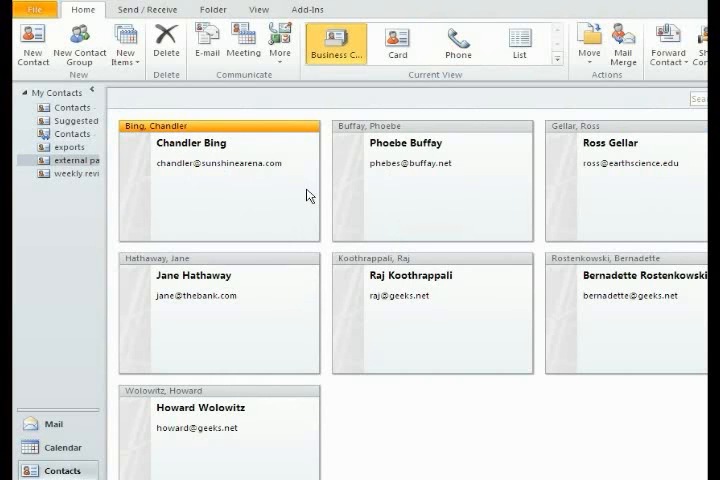
# Show the external partners contacts (Phoebe Buffay, Howard Wolowitz) as a phone list
pyautogui.click(456, 42)
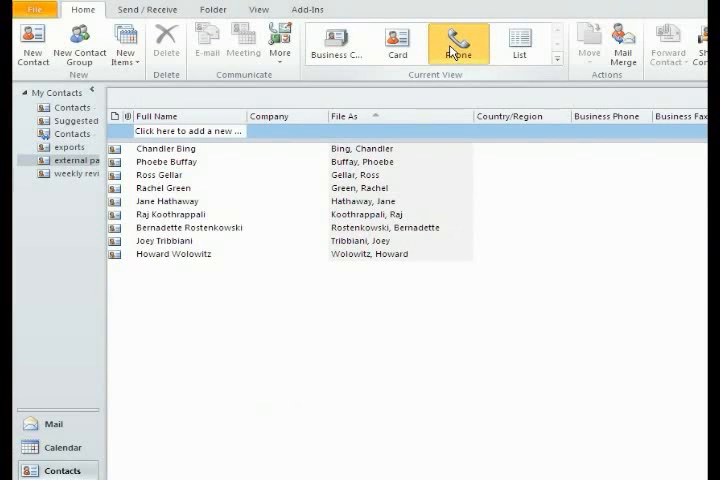
pyautogui.moveTo(304, 368)
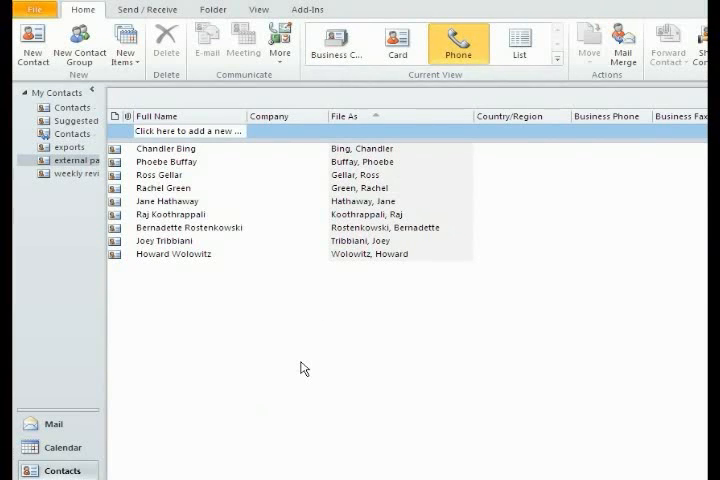
pyautogui.moveTo(452, 440)
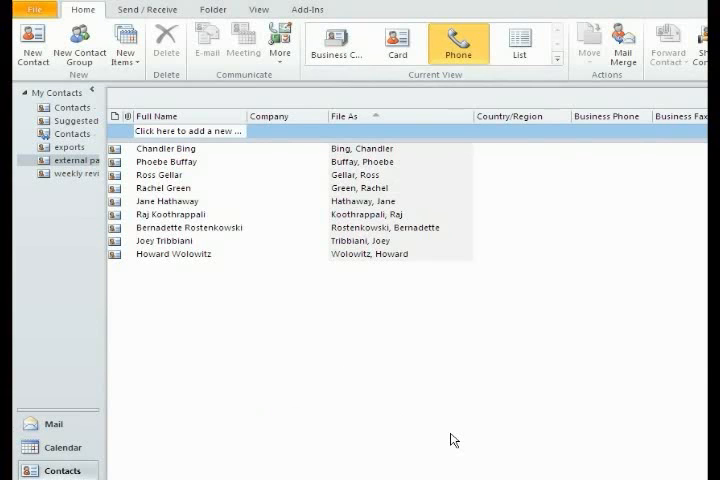